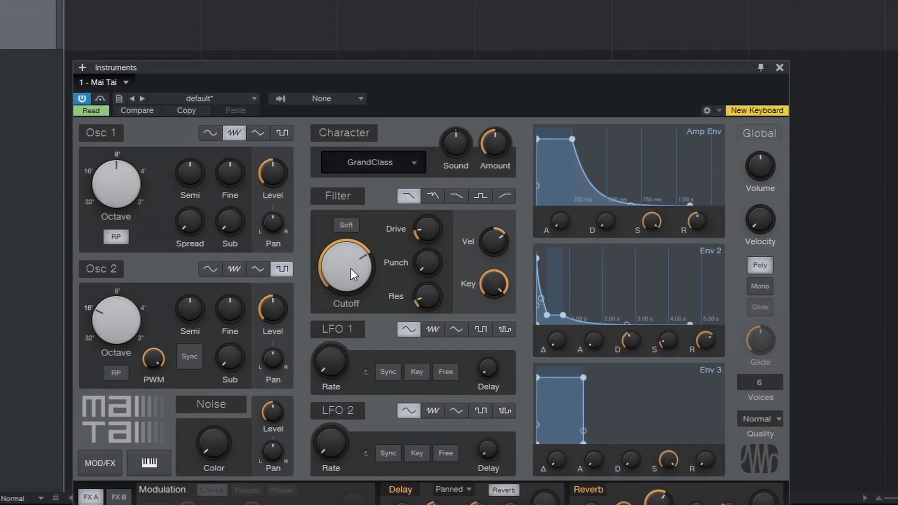
Create a Cutoff automation lane for the Mai Tai from the Cutoff knob's context menu.
right_click(350, 273)
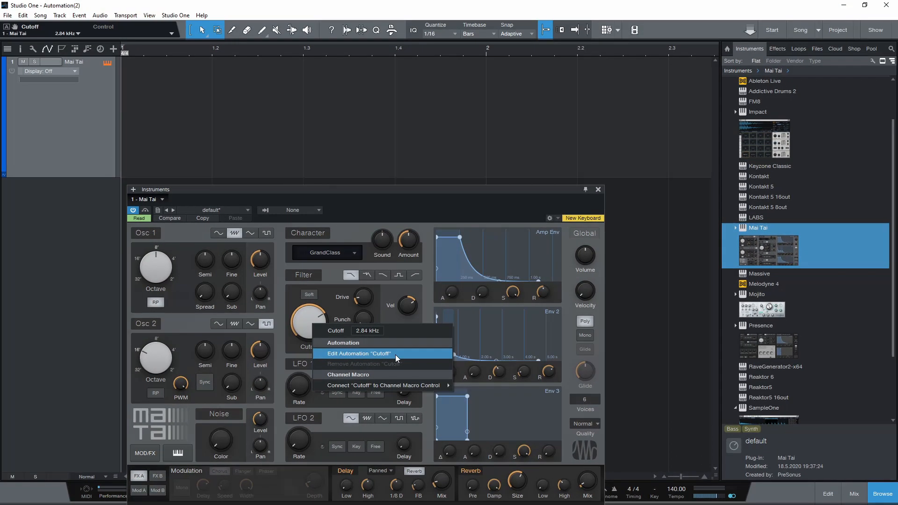
click(358, 353)
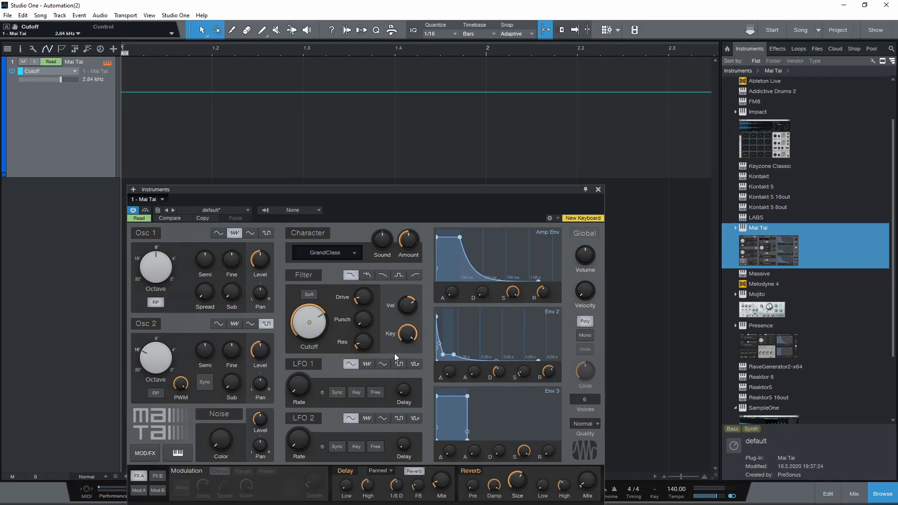
mouse_move(599, 199)
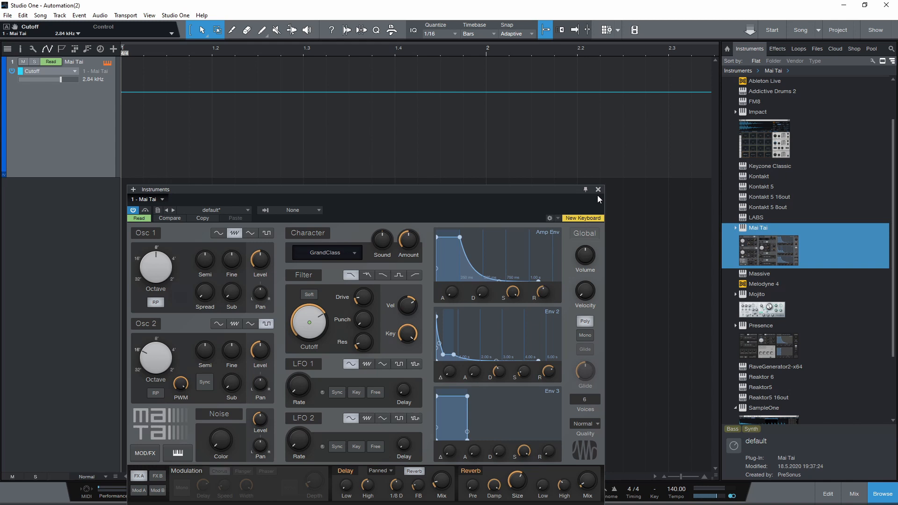
mouse_move(160, 139)
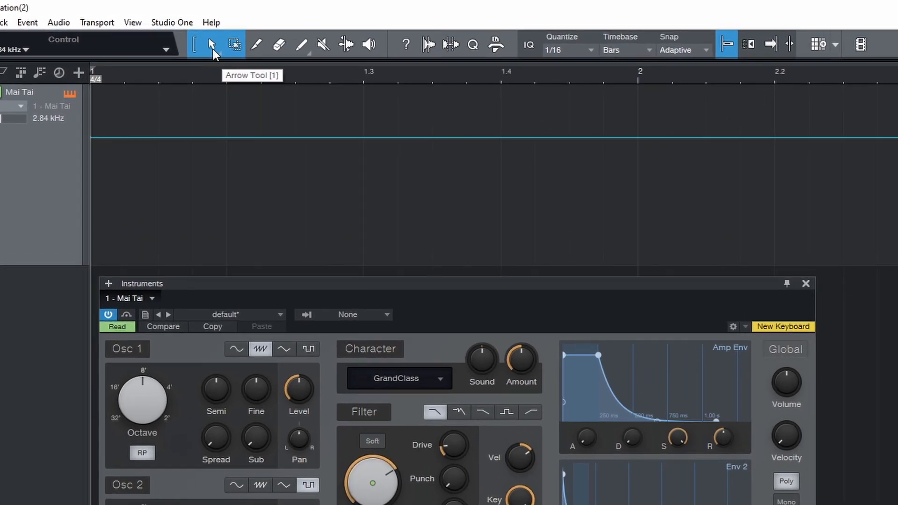
Add two points on the Cutoff envelope and pull the second down to about 100 Hz.
click(396, 140)
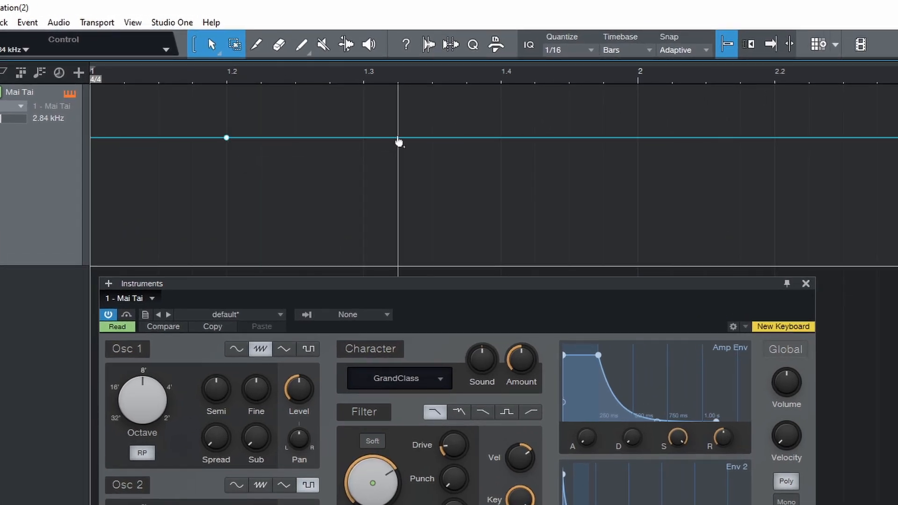
click(296, 137)
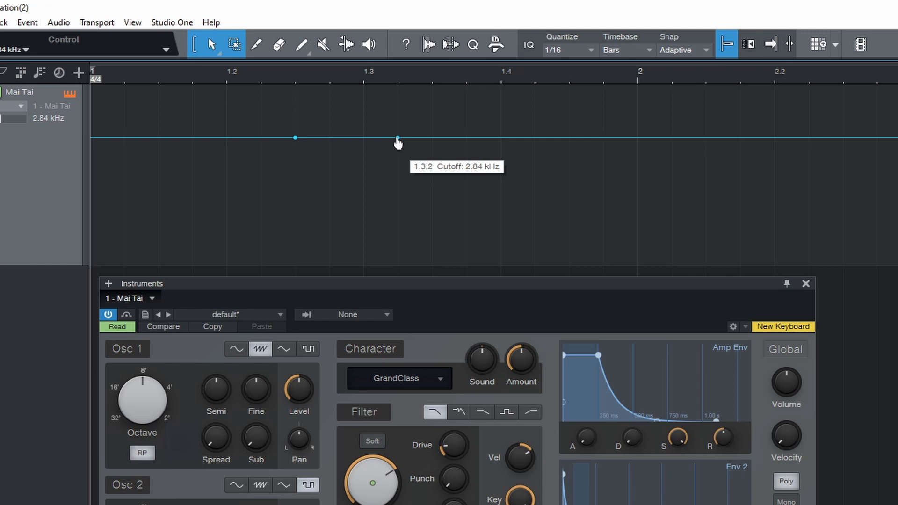
drag(398, 141, 395, 220)
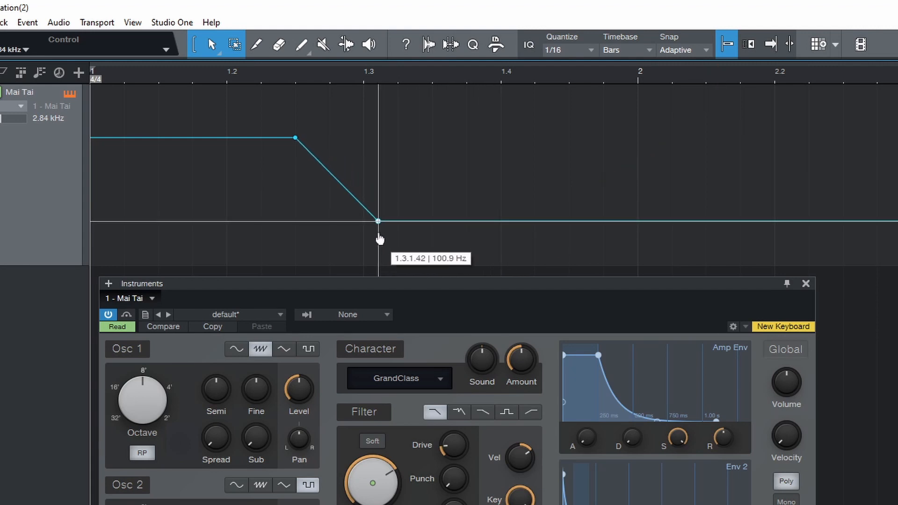
Place the low Cutoff point at 1.3.3 and adjust its value around 802 Hz.
drag(379, 222, 431, 223)
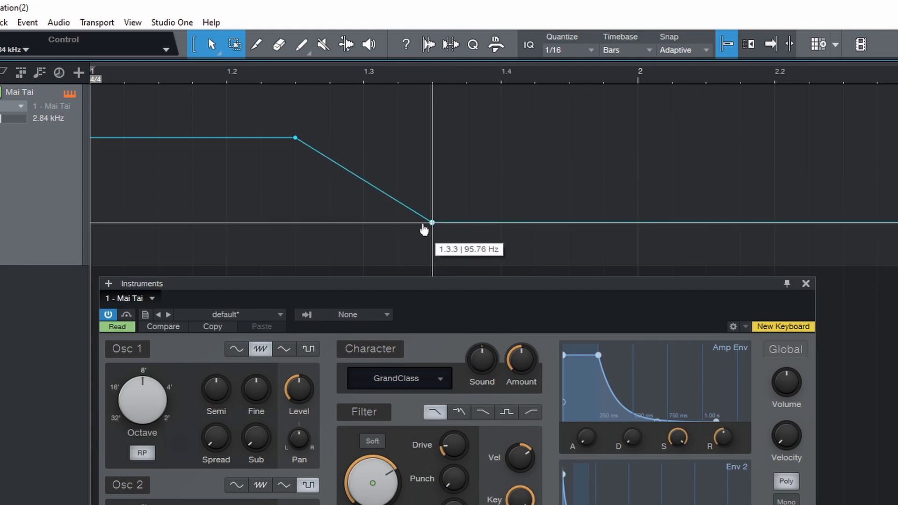
drag(431, 222, 400, 214)
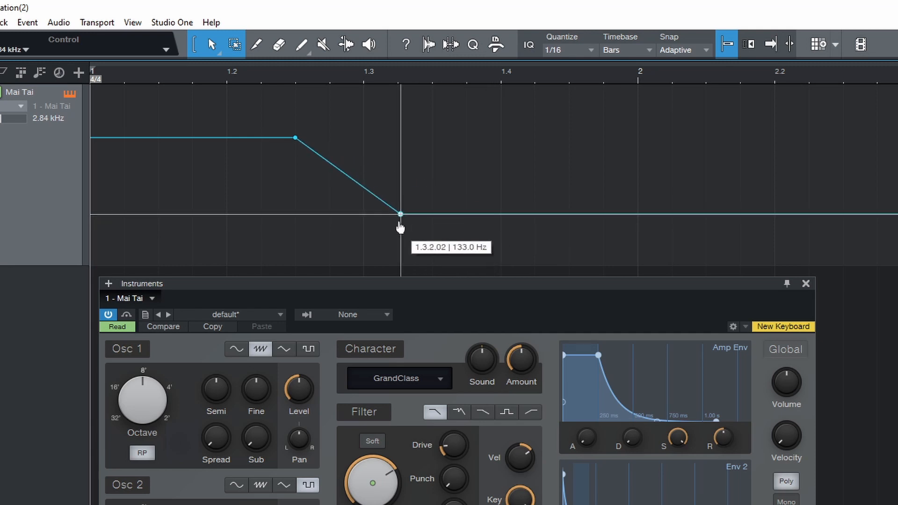
drag(401, 213, 433, 222)
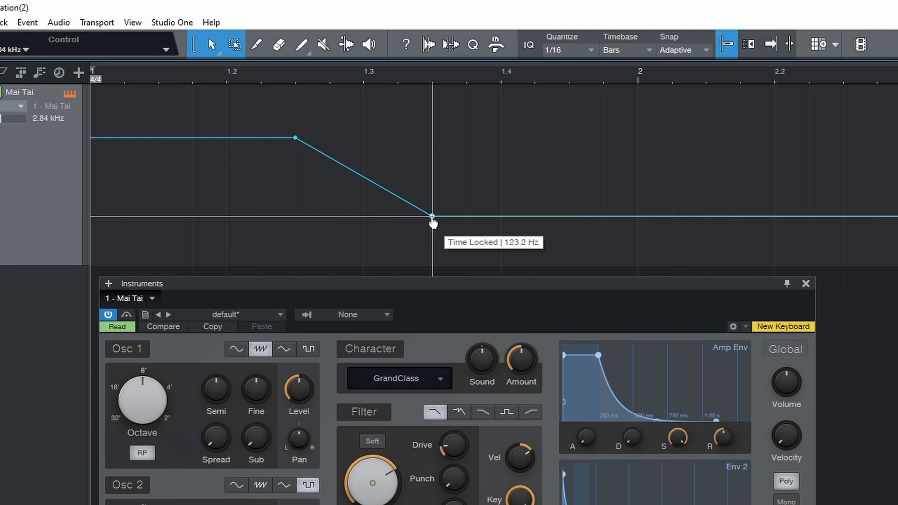
drag(432, 210, 534, 216)
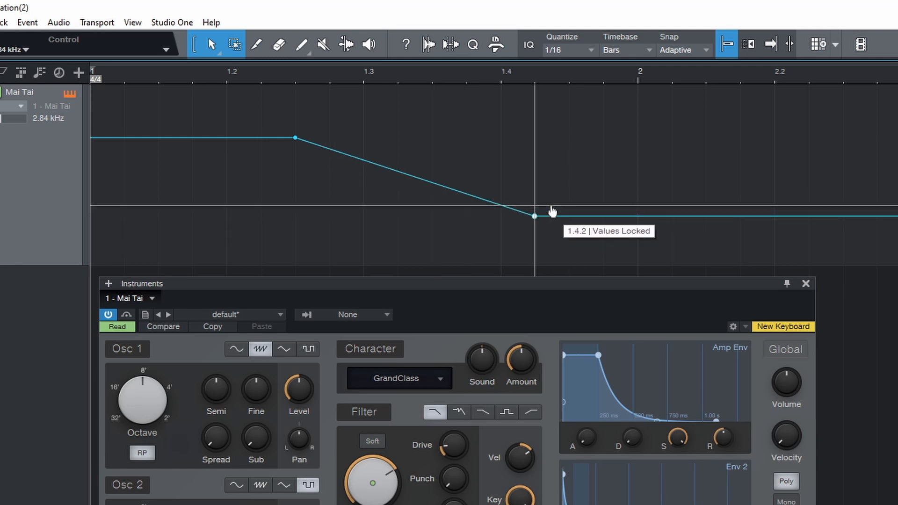
drag(534, 216, 432, 223)
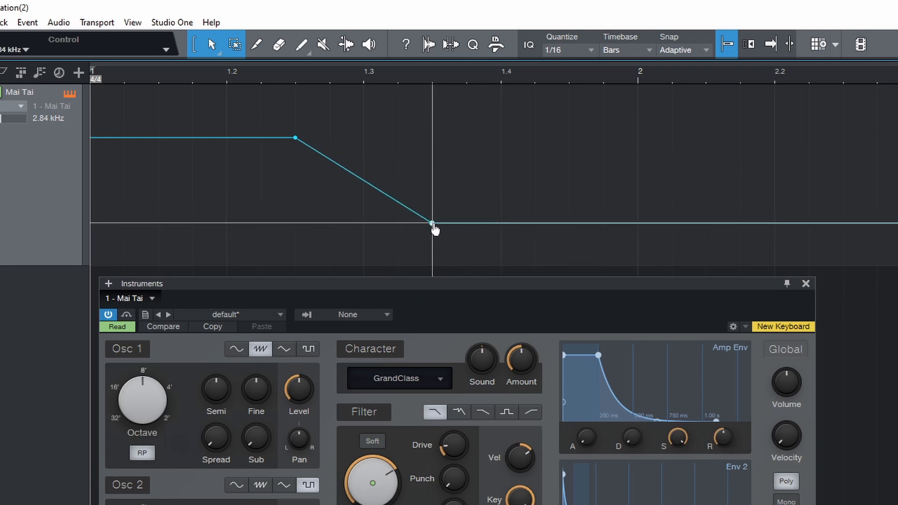
drag(431, 224, 432, 151)
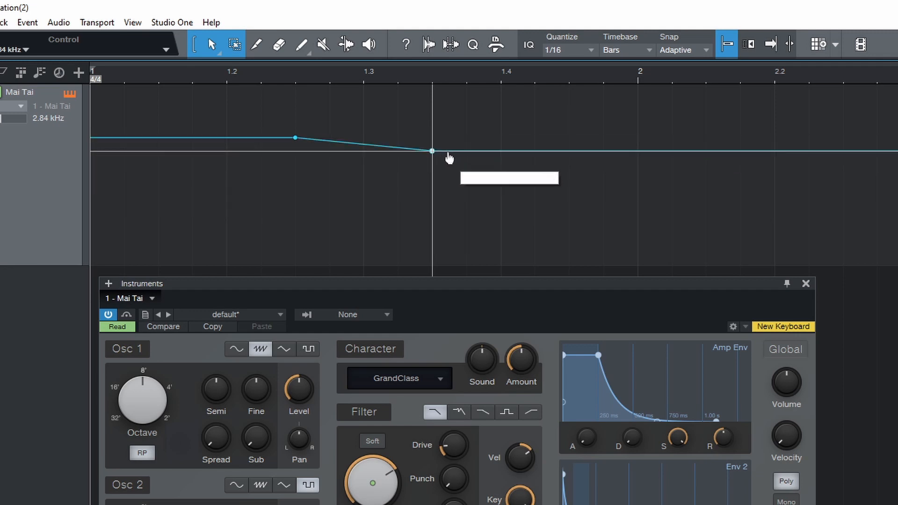
drag(432, 152, 431, 173)
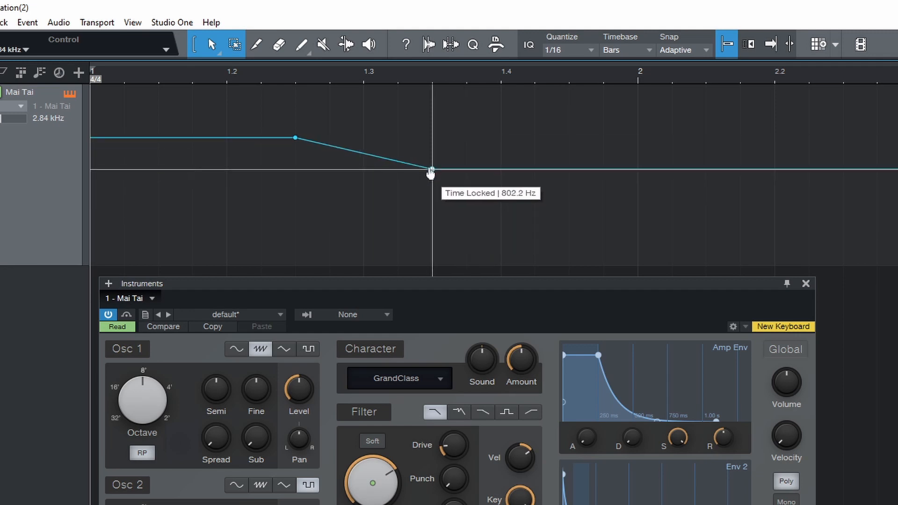
drag(431, 173, 433, 205)
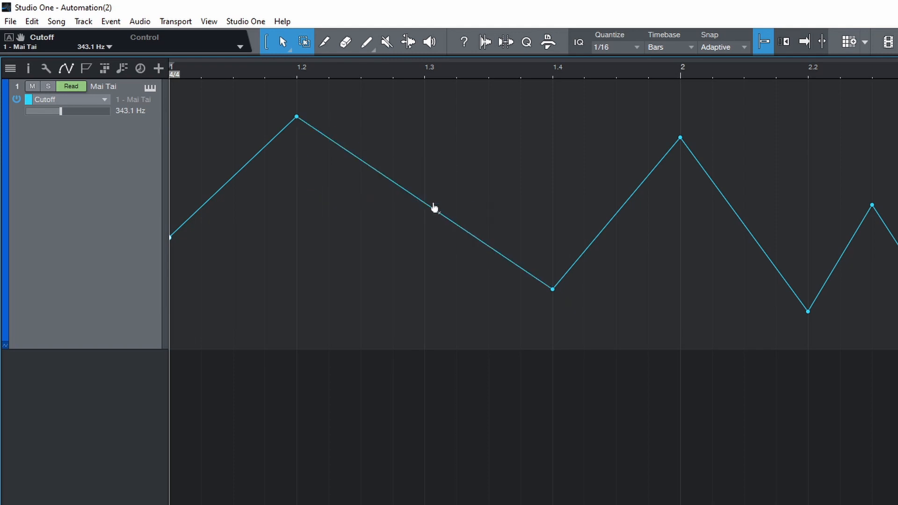
Add a point on the falling Cutoff slope at 1.3 and drag the envelope into shape.
click(425, 202)
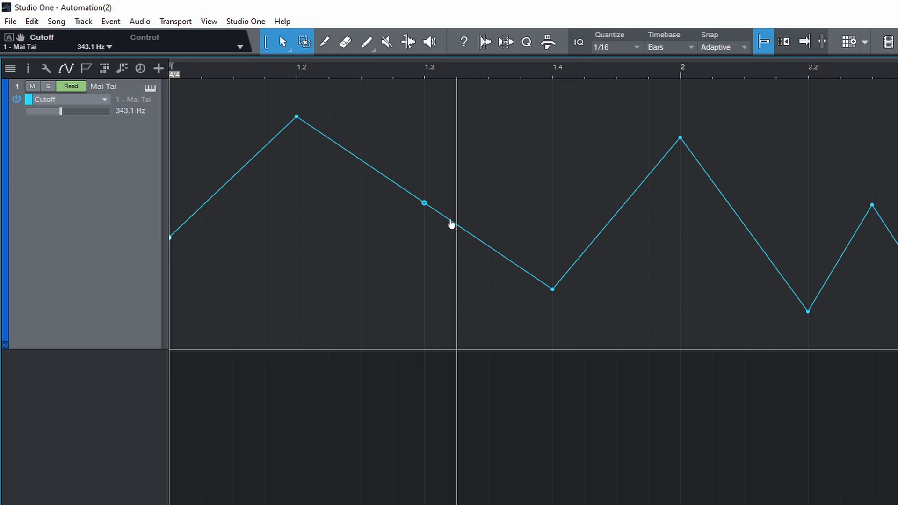
mouse_move(487, 249)
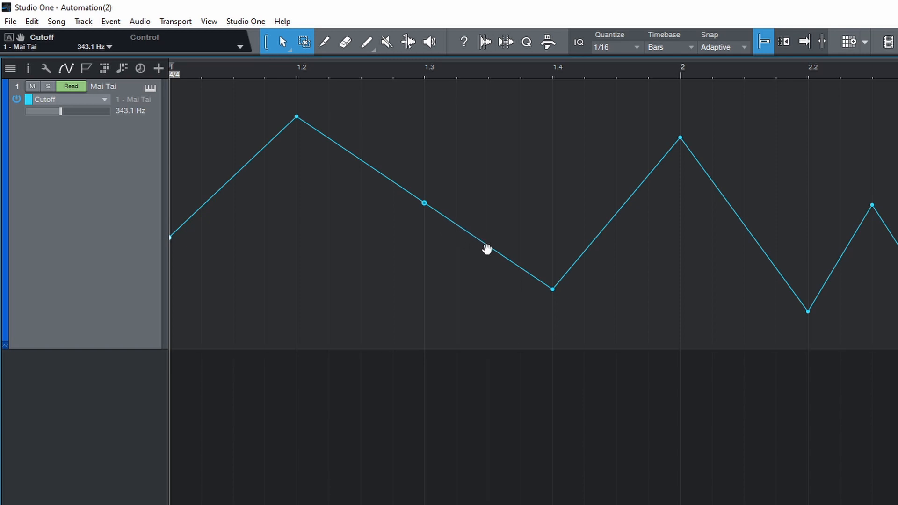
drag(552, 288, 488, 301)
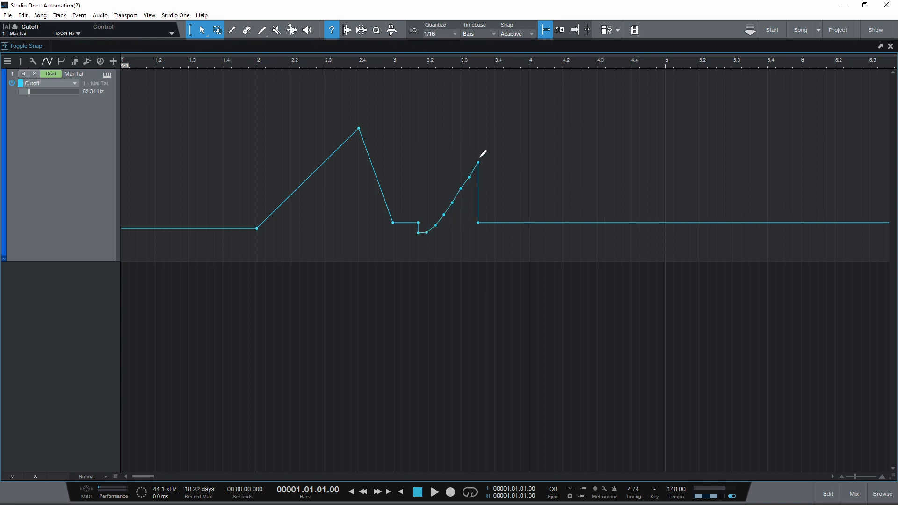
Paint a rising curve into the Cutoff automation lane across bars 2 to 3.4.
drag(478, 161, 722, 192)
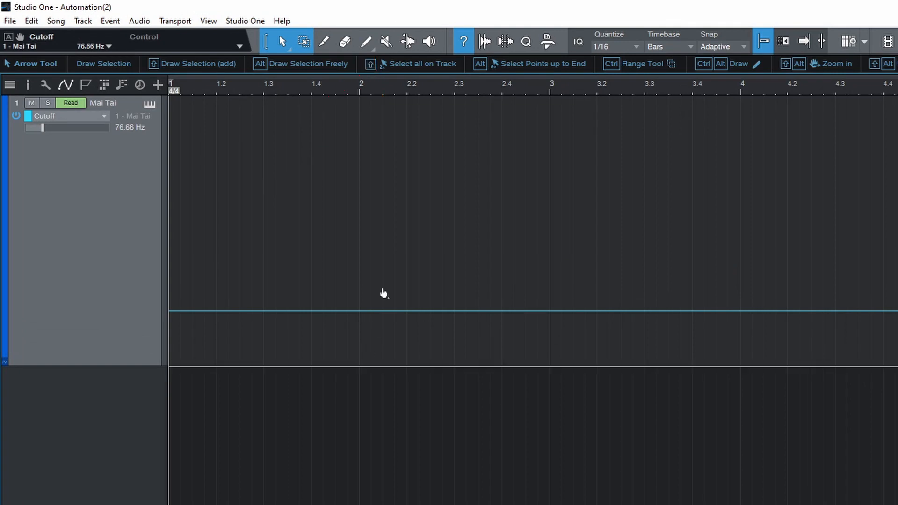
mouse_move(370, 55)
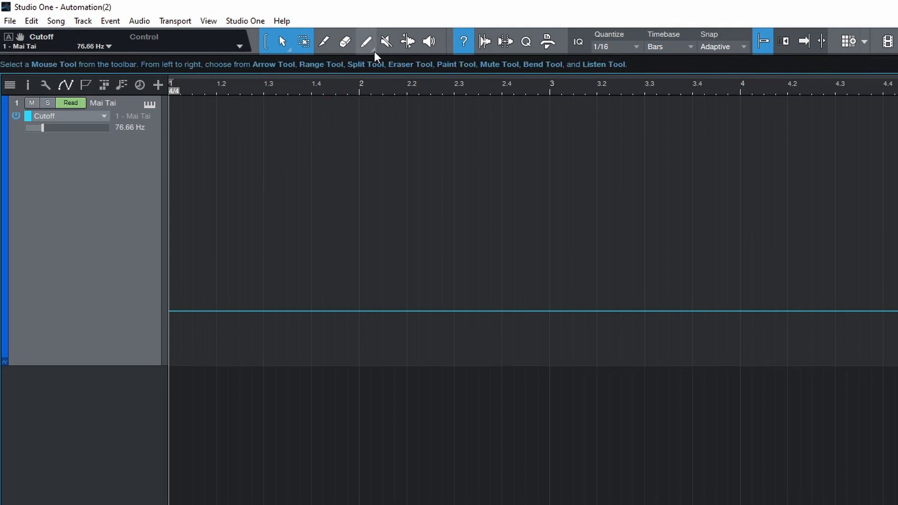
Draw a freehand ramp with wiggles from bar 1.4 and bend the long ramp upward.
click(365, 43)
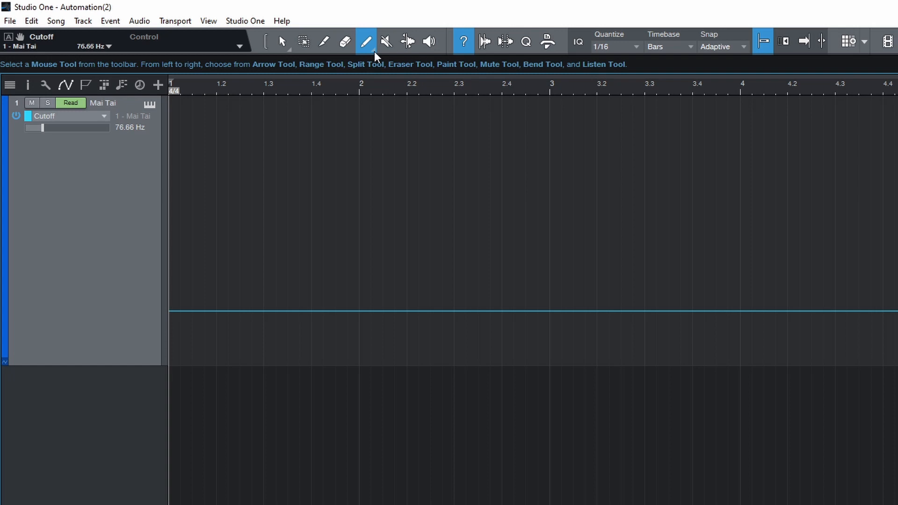
click(364, 41)
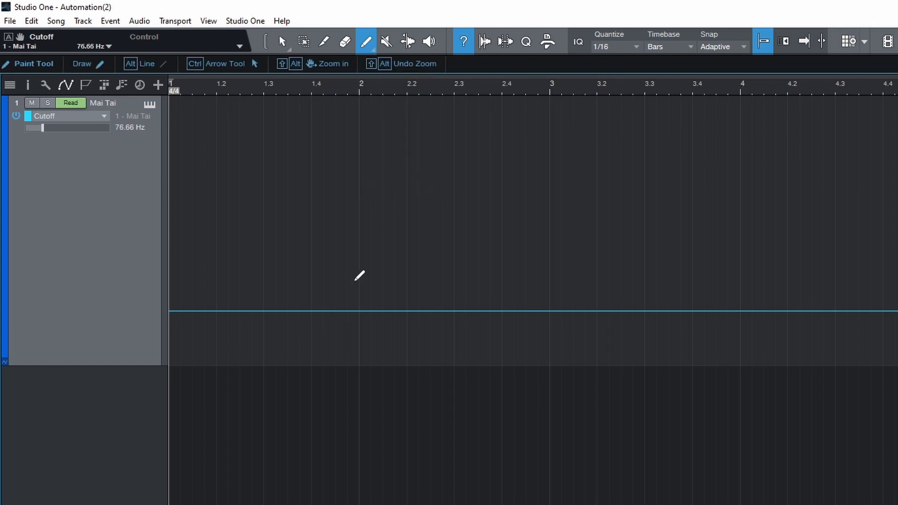
click(348, 305)
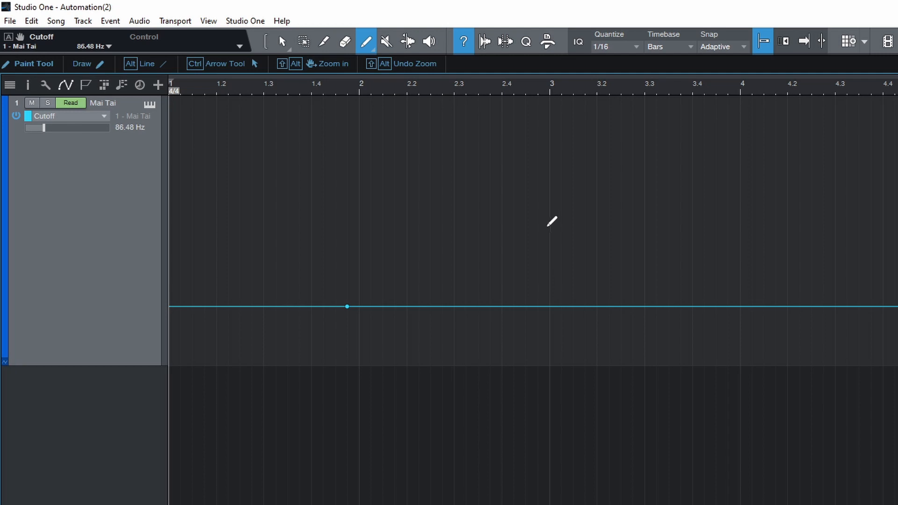
drag(347, 307, 610, 286)
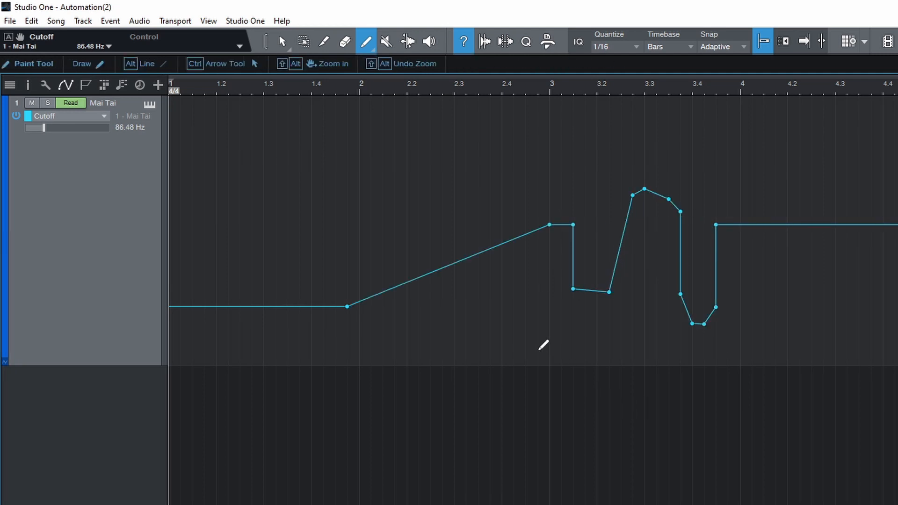
mouse_move(363, 324)
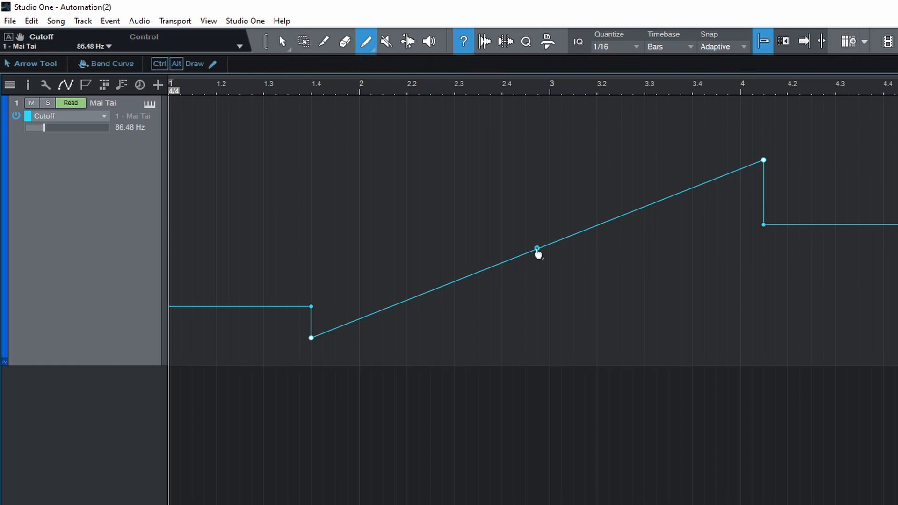
drag(538, 250, 549, 289)
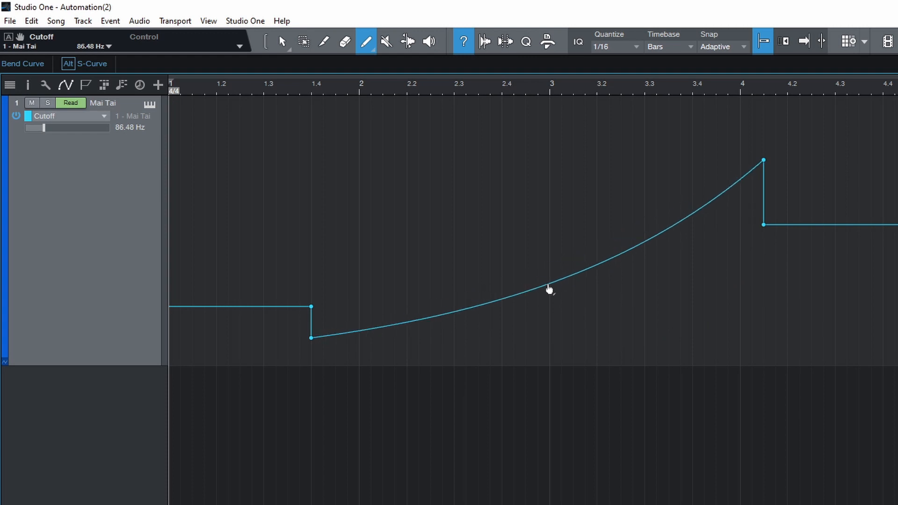
click(366, 42)
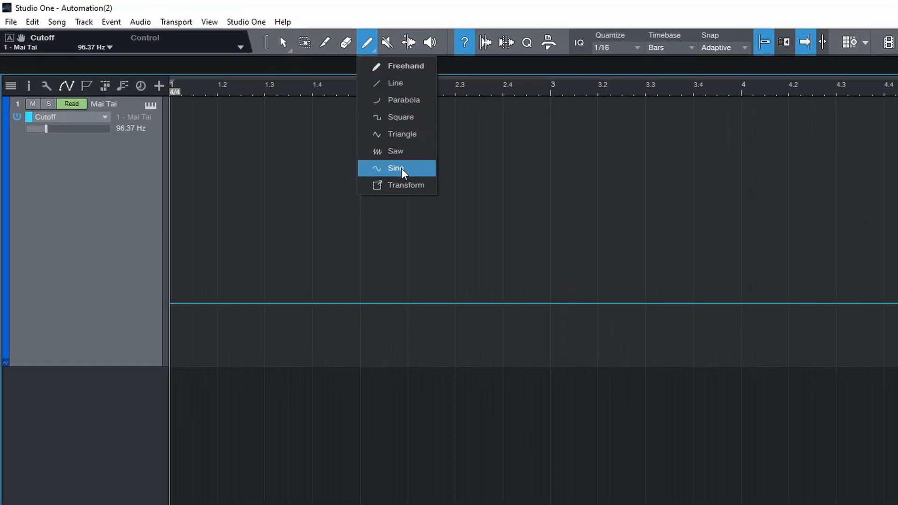
mouse_move(412, 89)
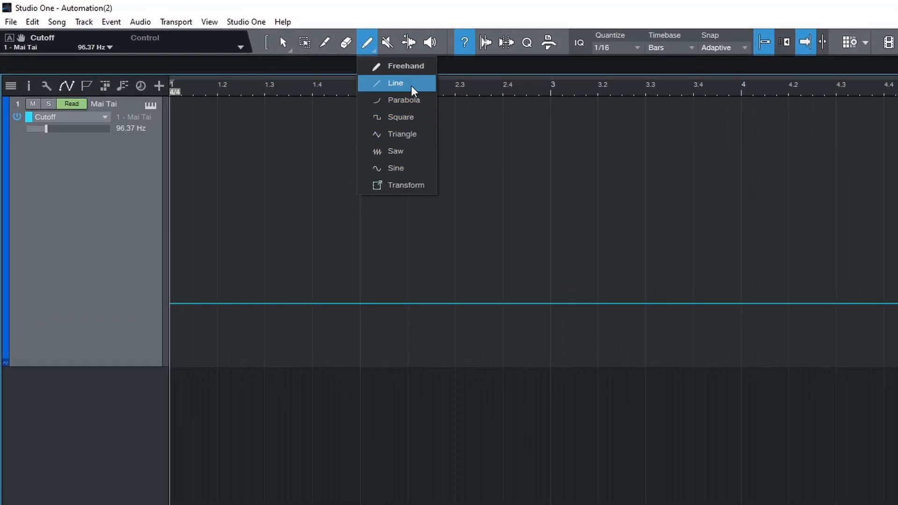
Try a straight Line ramp, then draw a Parabola rise from bar 2.2 to about 3.4.
drag(360, 316, 729, 186)
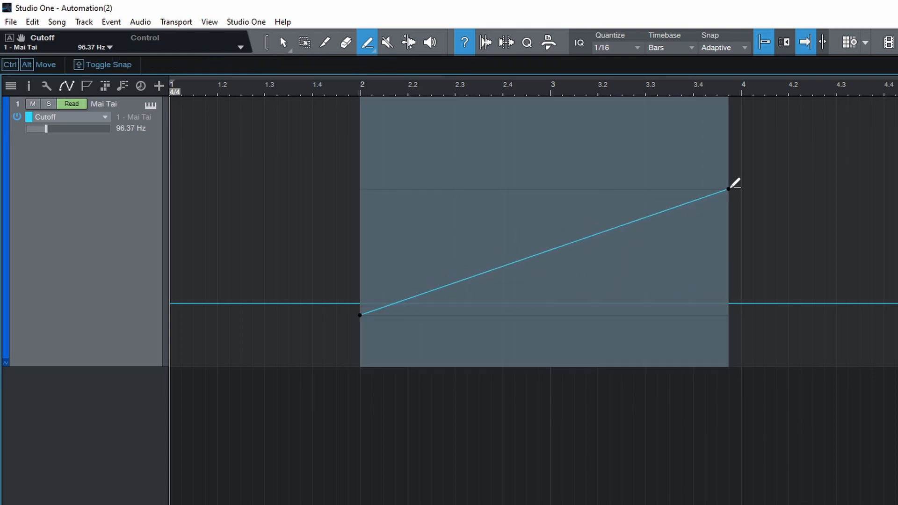
click(367, 43)
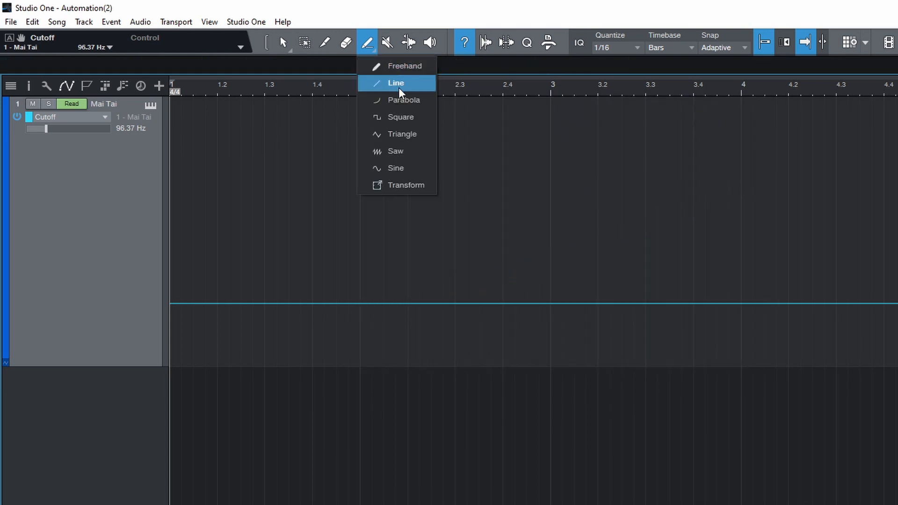
click(396, 83)
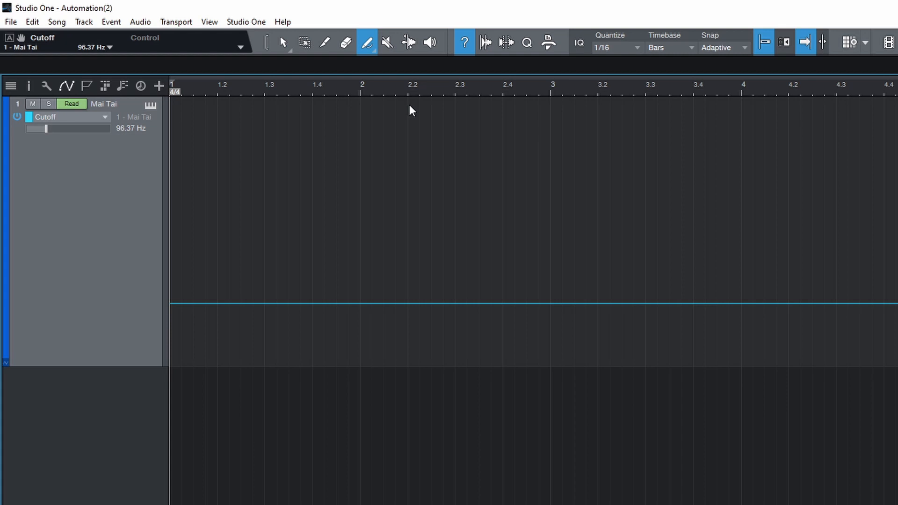
drag(396, 310, 478, 296)
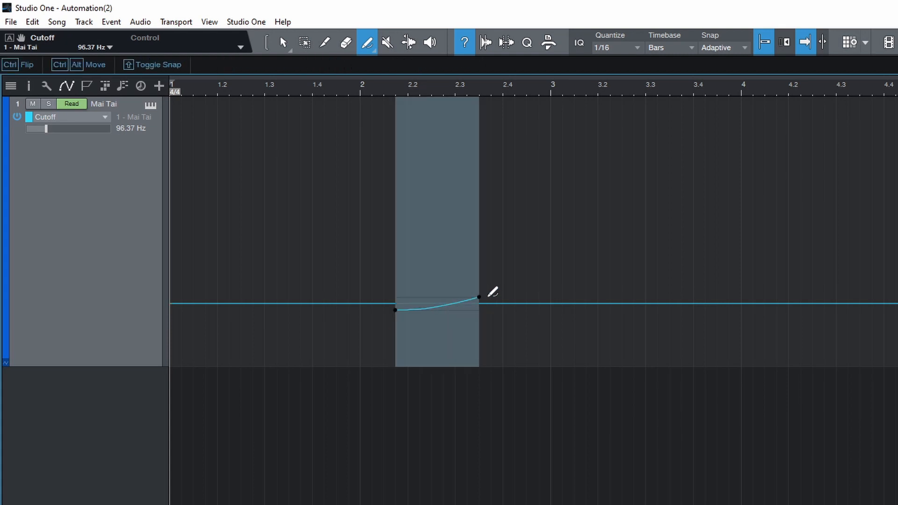
drag(478, 298, 717, 163)
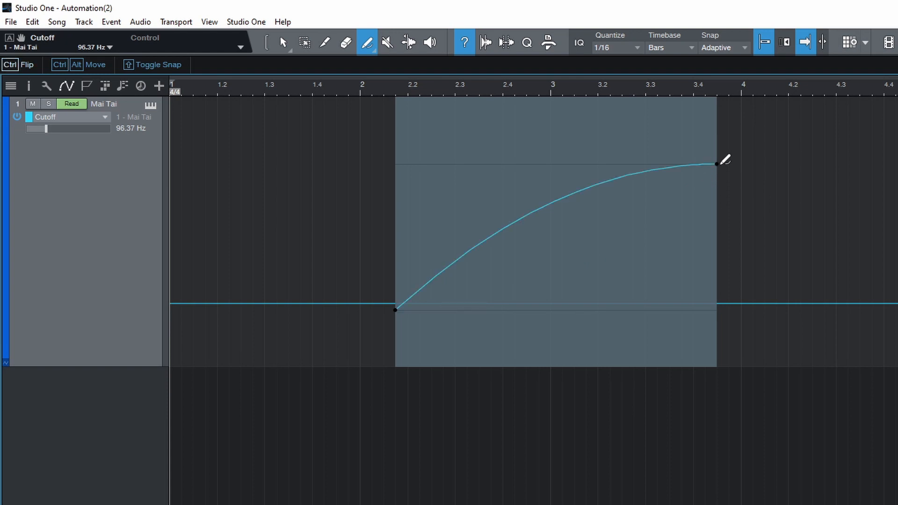
click(366, 42)
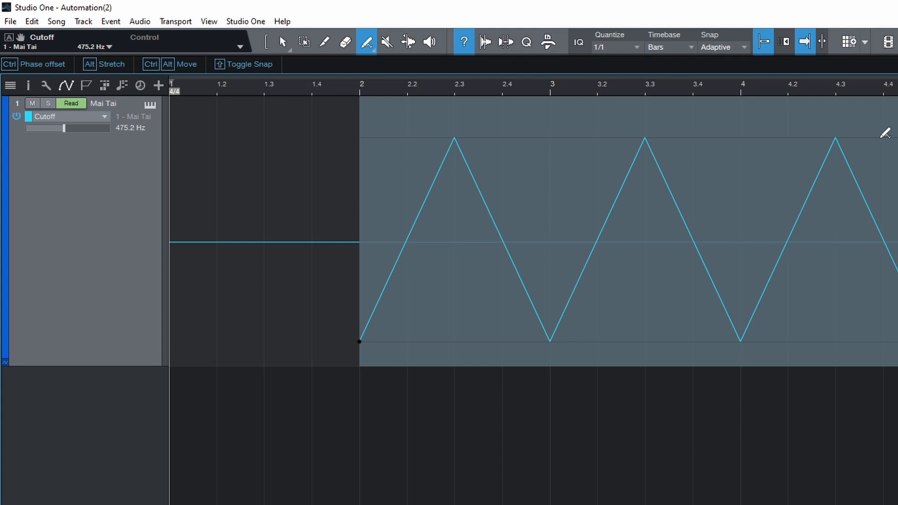
Switch the Paint tool to Sine at 1/2 quantize and draw a wave across bars 2–4.
click(367, 42)
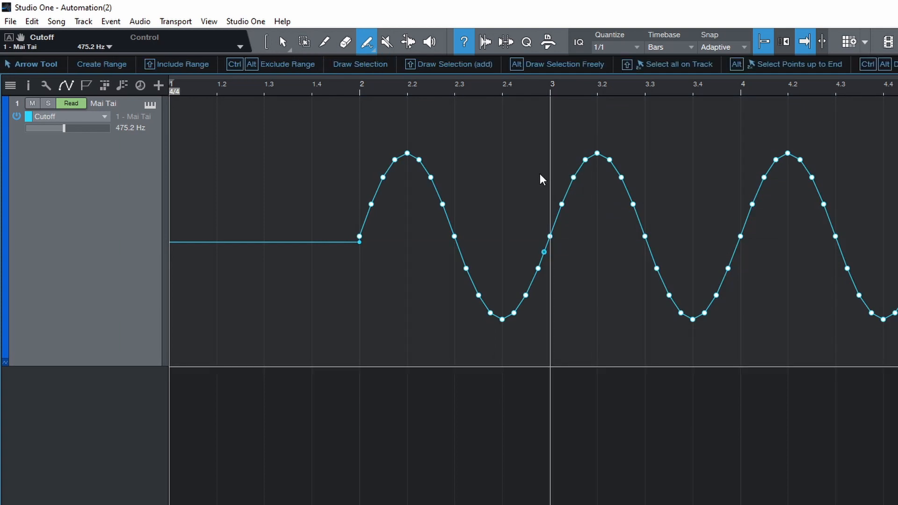
click(634, 47)
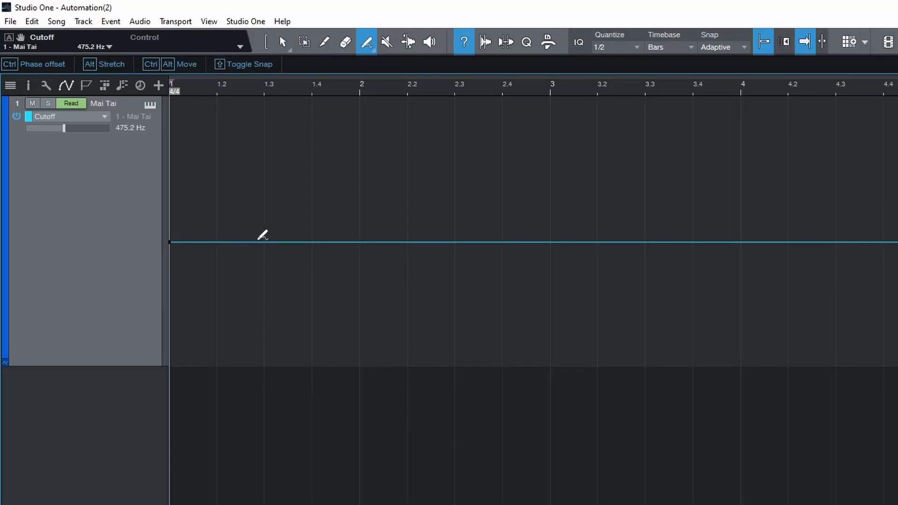
drag(264, 240, 644, 240)
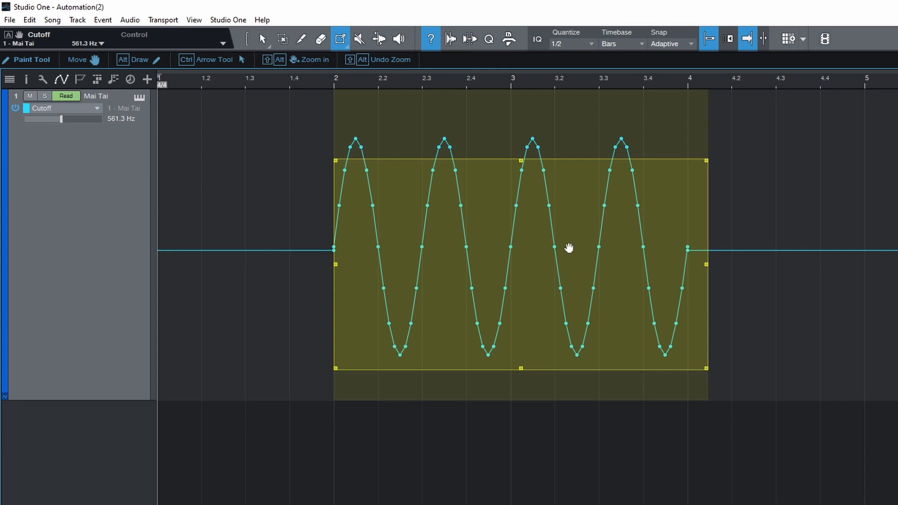
mouse_move(526, 166)
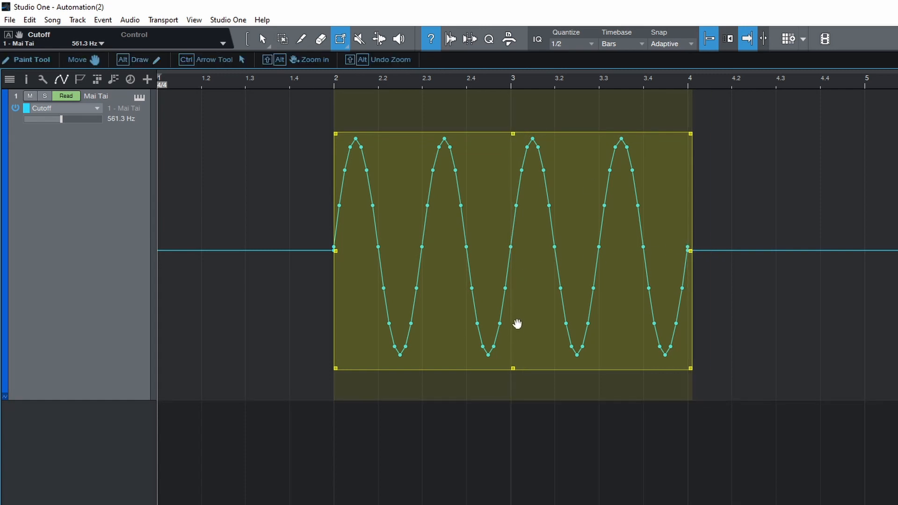
Scale the sine wave vertically with the Transform tool, squeezing and inverting its swings.
drag(518, 323, 523, 298)
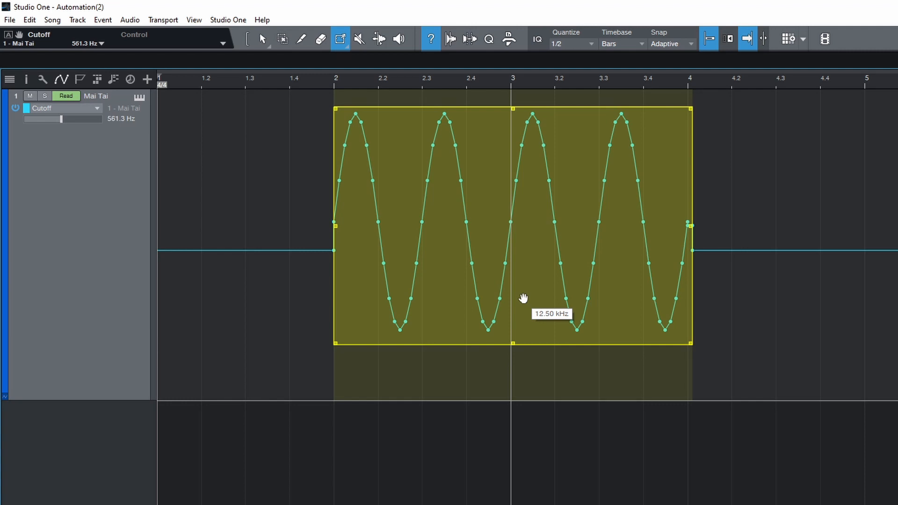
drag(523, 298, 518, 325)
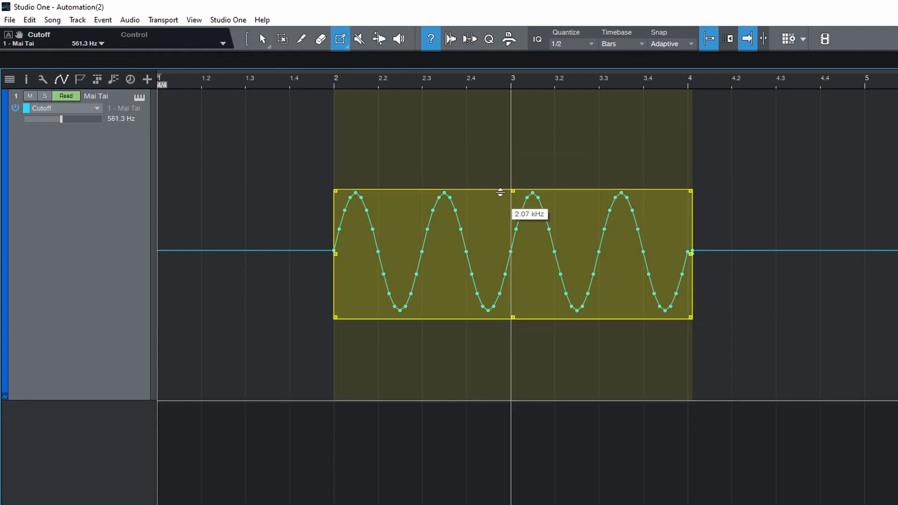
drag(499, 191, 487, 227)
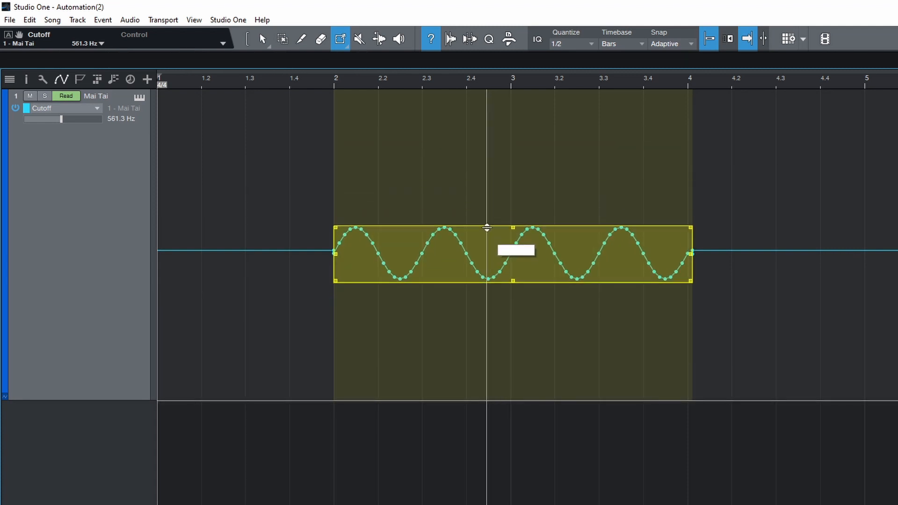
drag(486, 225, 482, 337)
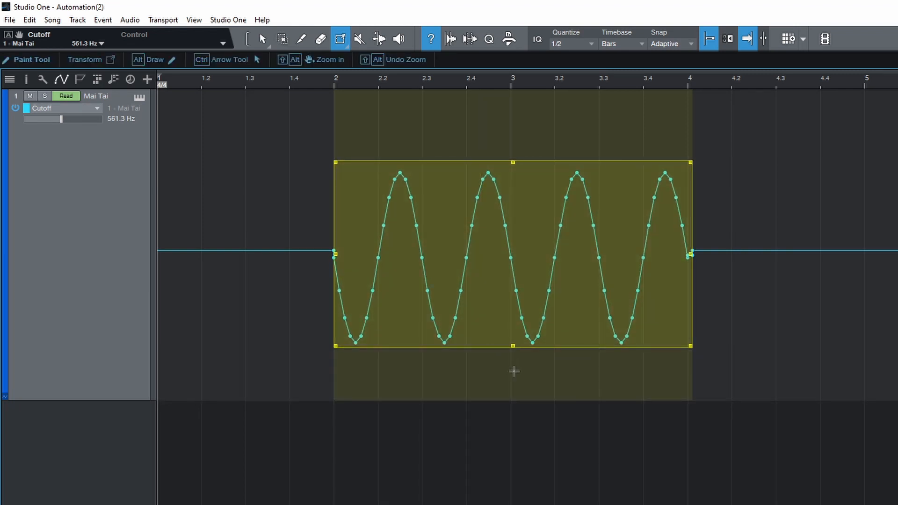
mouse_move(514, 347)
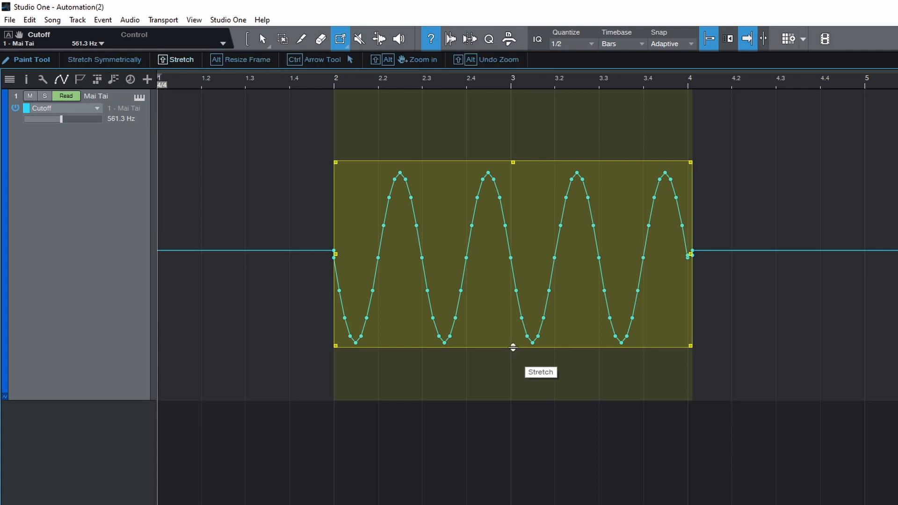
drag(513, 347, 513, 273)
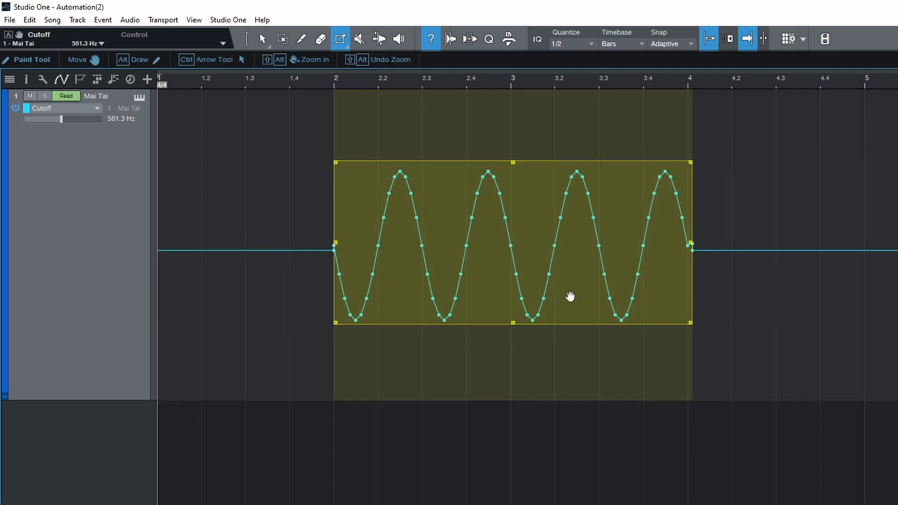
Taper the wave's right end so the swings fade, then stretch it to bar 5.
drag(690, 163, 685, 211)
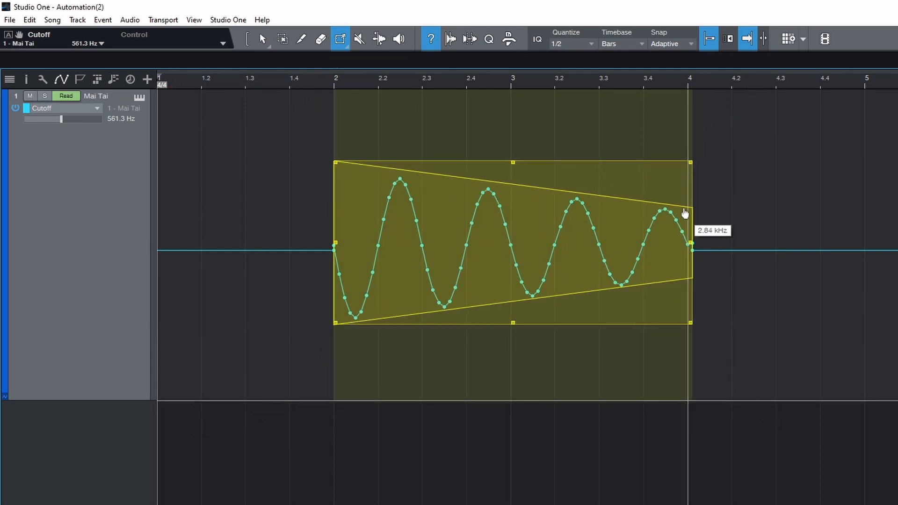
drag(686, 211, 691, 163)
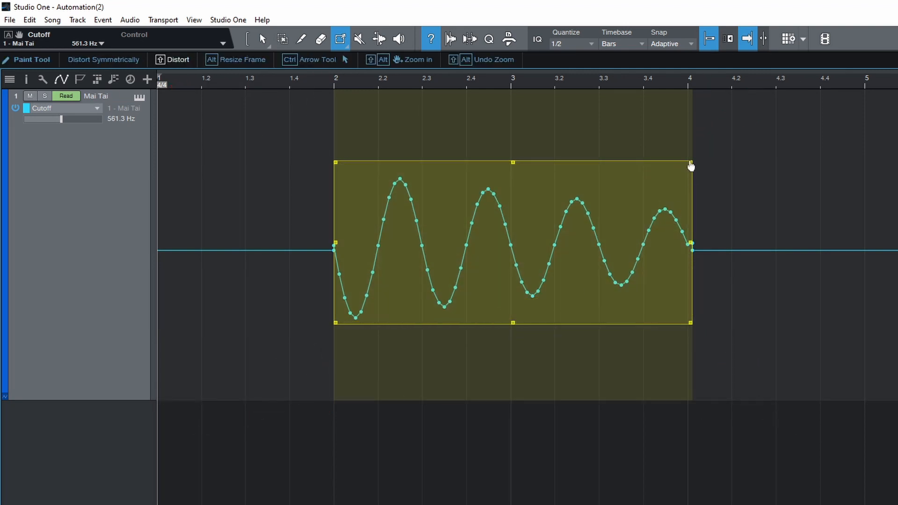
drag(691, 162, 681, 225)
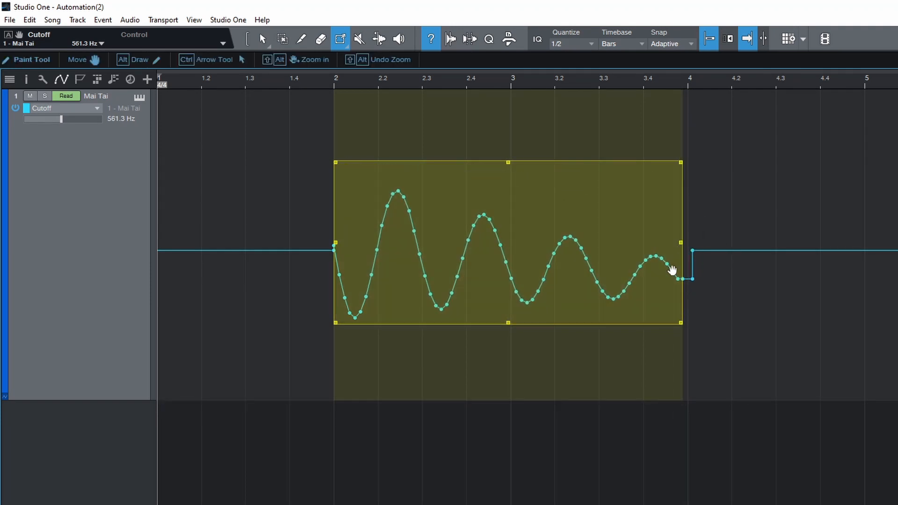
mouse_move(679, 164)
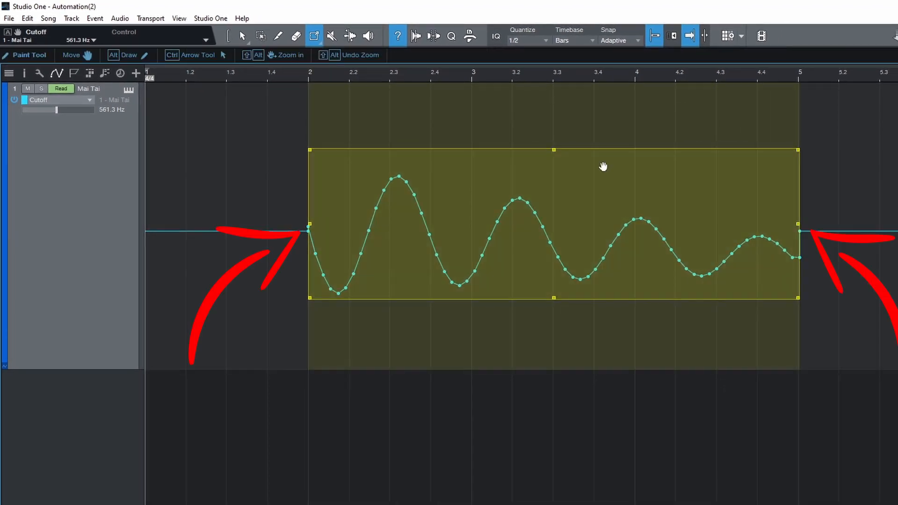
drag(798, 232, 858, 232)
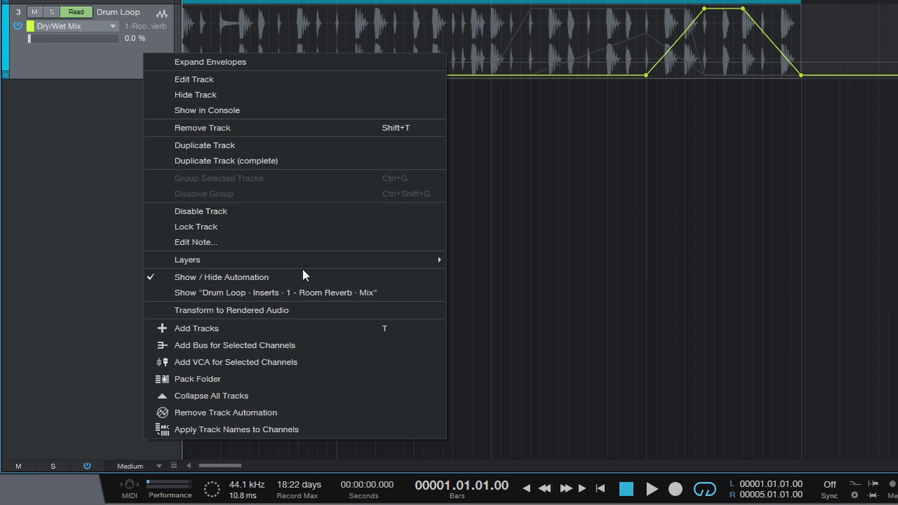
mouse_move(283, 283)
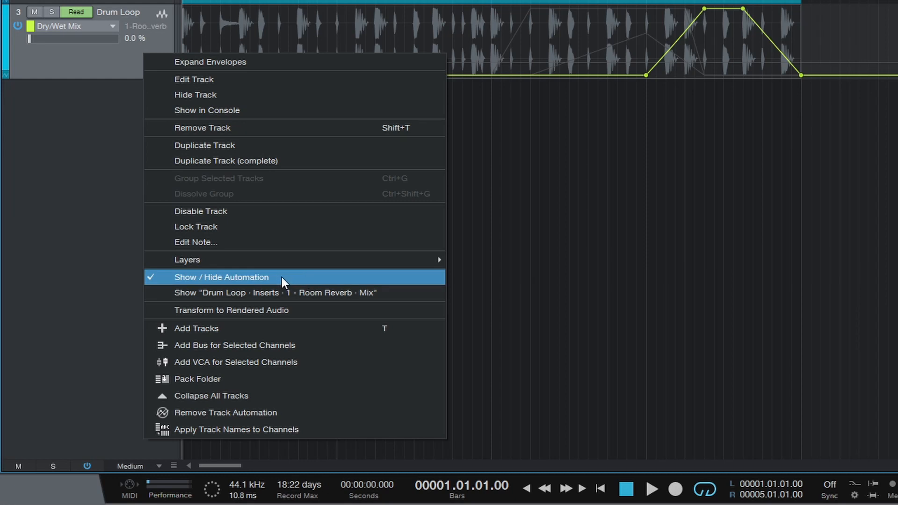
Hide the Drum Loop track's automation envelopes from its header menu.
click(221, 277)
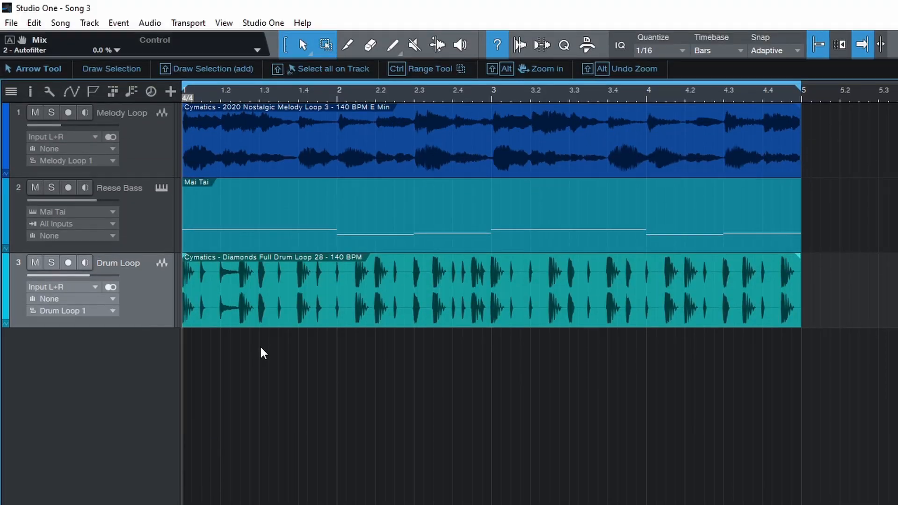
mouse_move(71, 92)
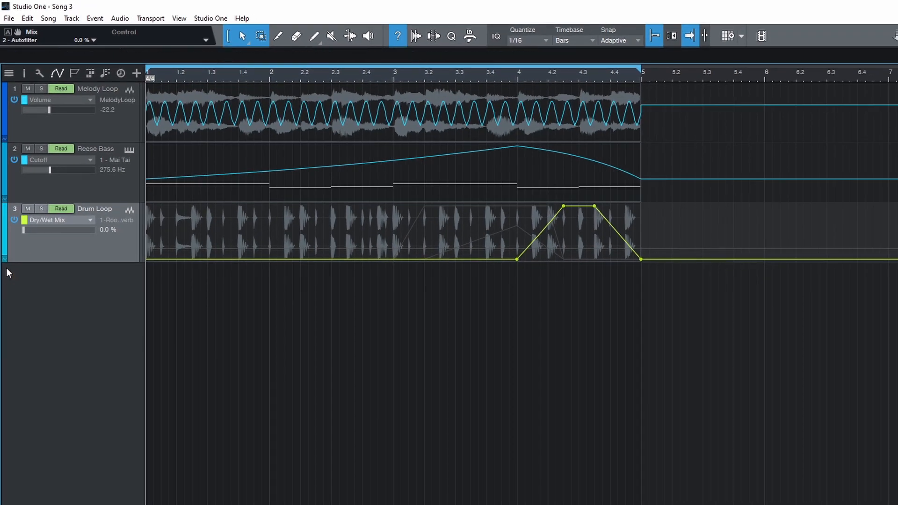
mouse_move(4, 260)
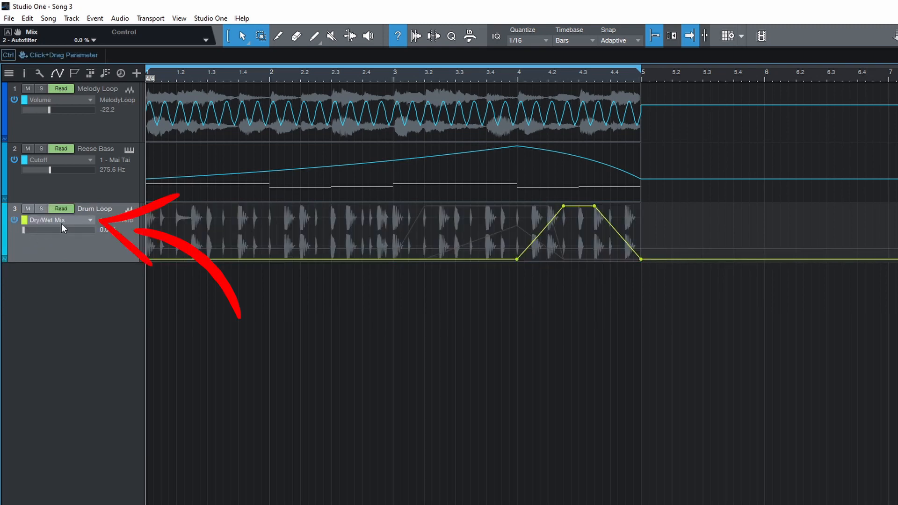
Add Volume to the Drum Loop's automated parameters, then remove it again.
click(89, 220)
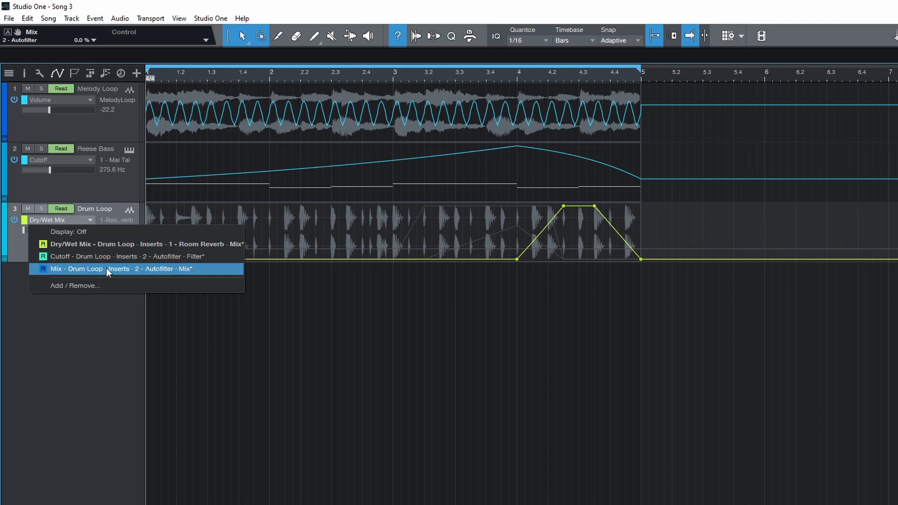
click(75, 285)
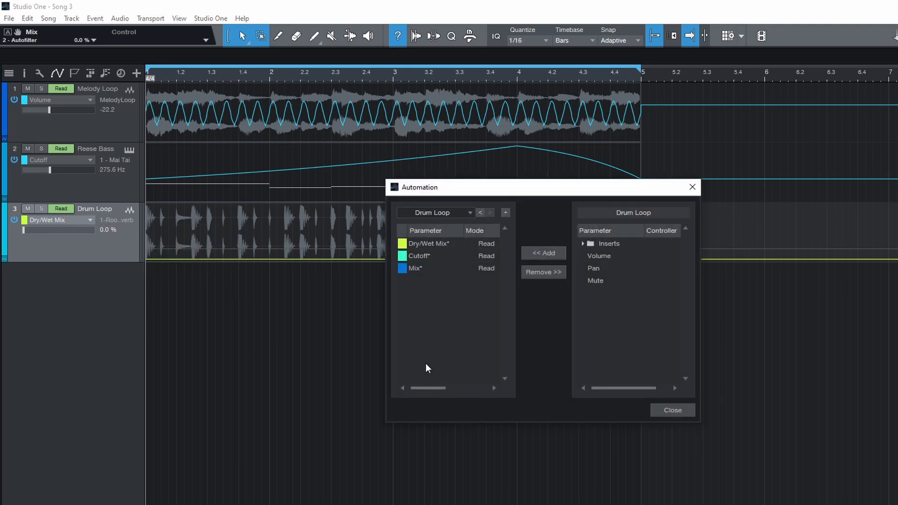
click(599, 256)
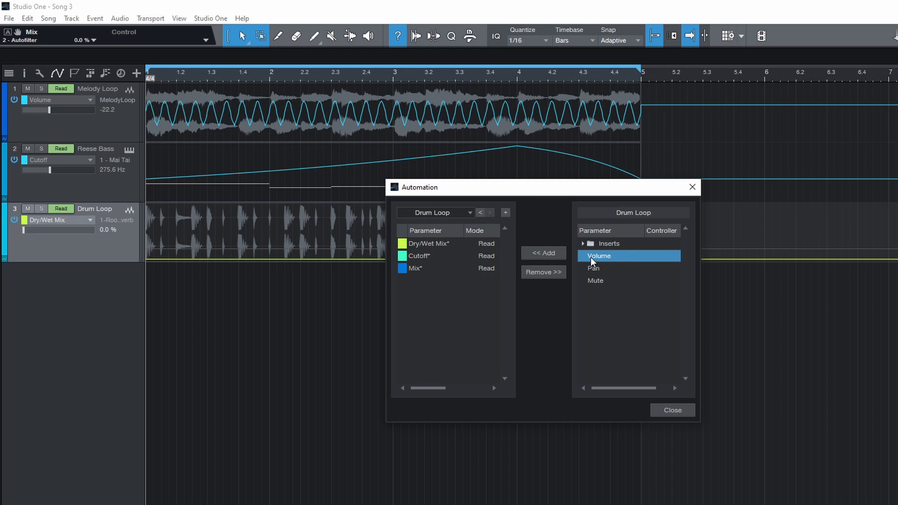
click(543, 254)
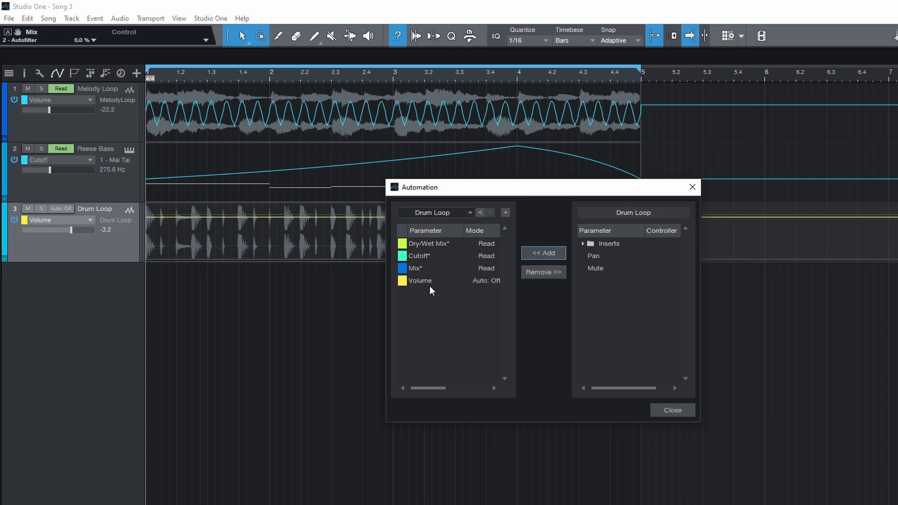
click(420, 281)
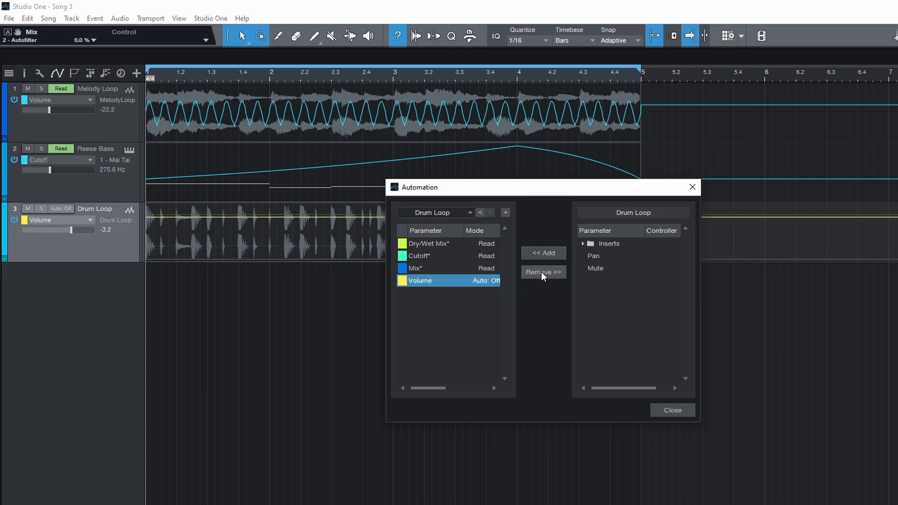
click(673, 411)
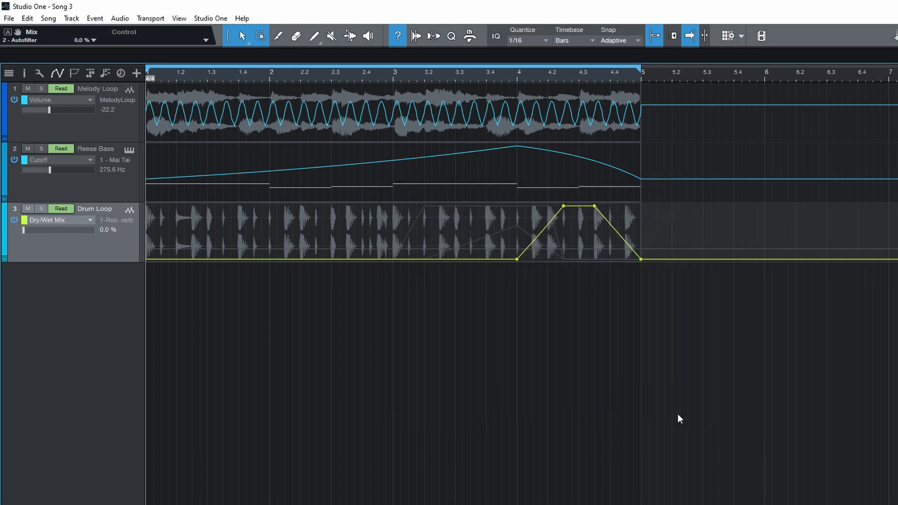
mouse_move(13, 223)
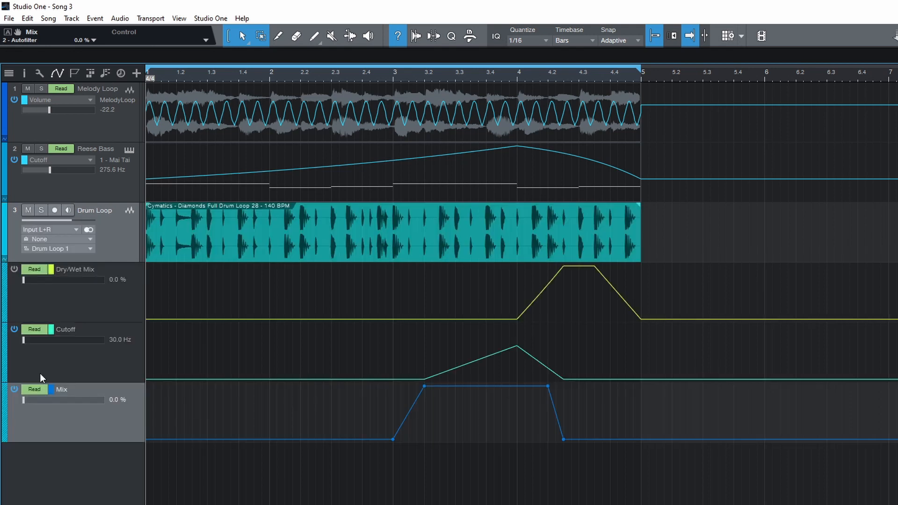
mouse_move(16, 339)
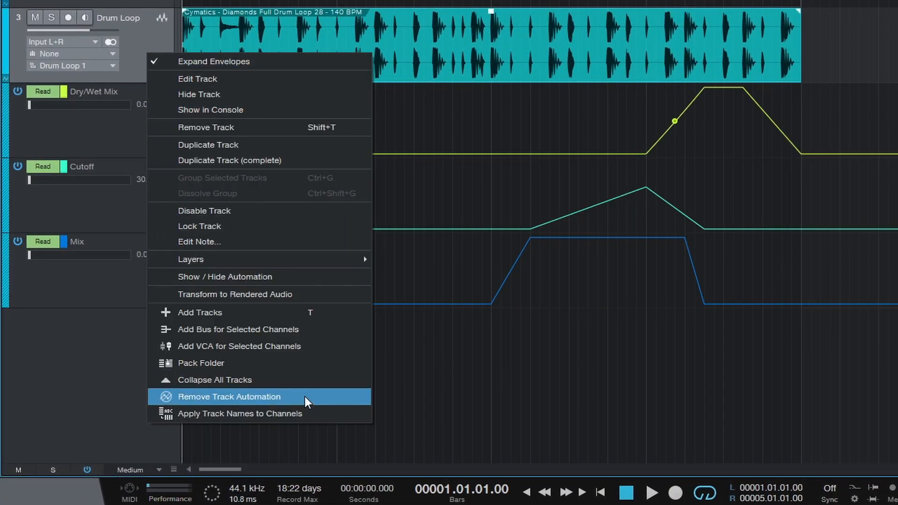
mouse_move(309, 404)
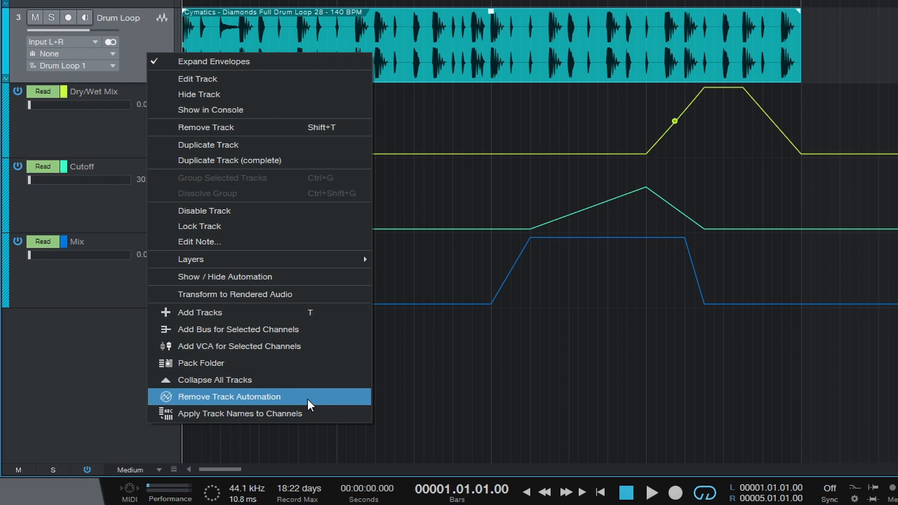
Dismiss the Drum Loop track options without removing automation, then drag in the arrangement.
click(229, 397)
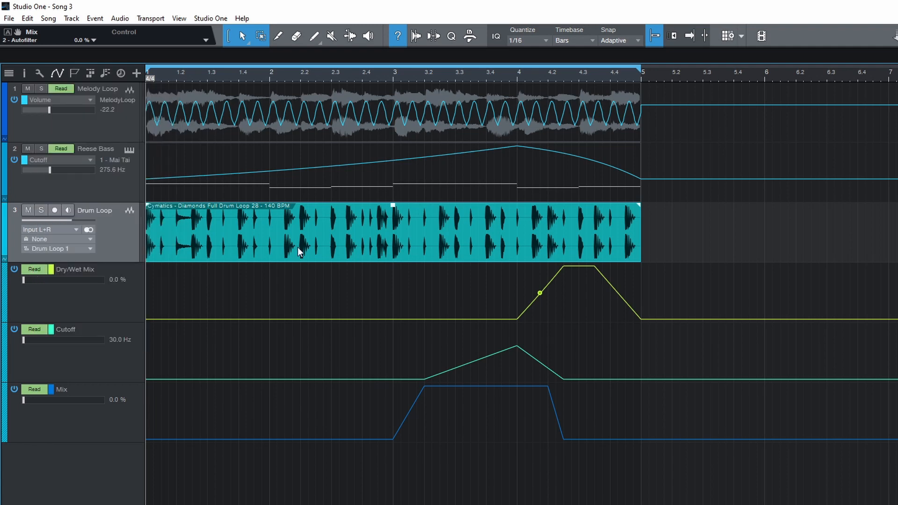
drag(298, 253, 324, 237)
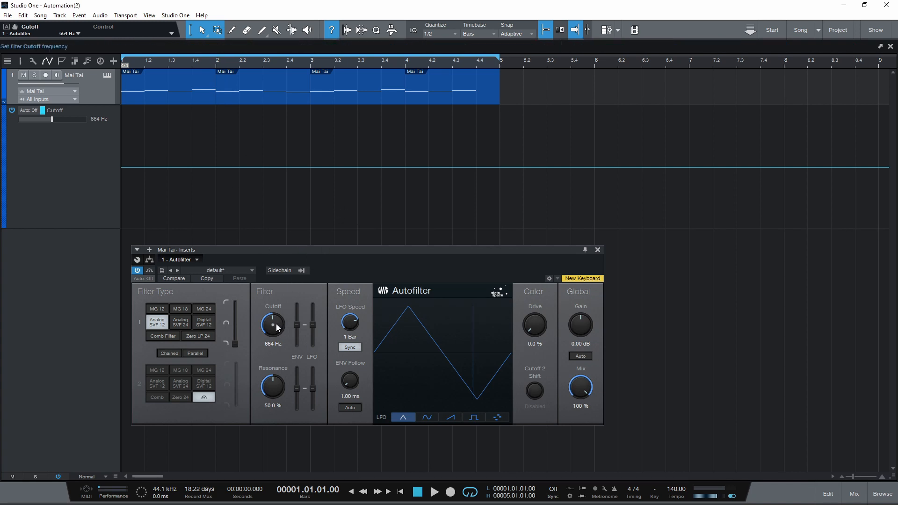
Test the Mai Tai Cutoff fader, raising it to about 3.4 kHz, then lowering past 1.85 kHz.
drag(272, 325, 281, 309)
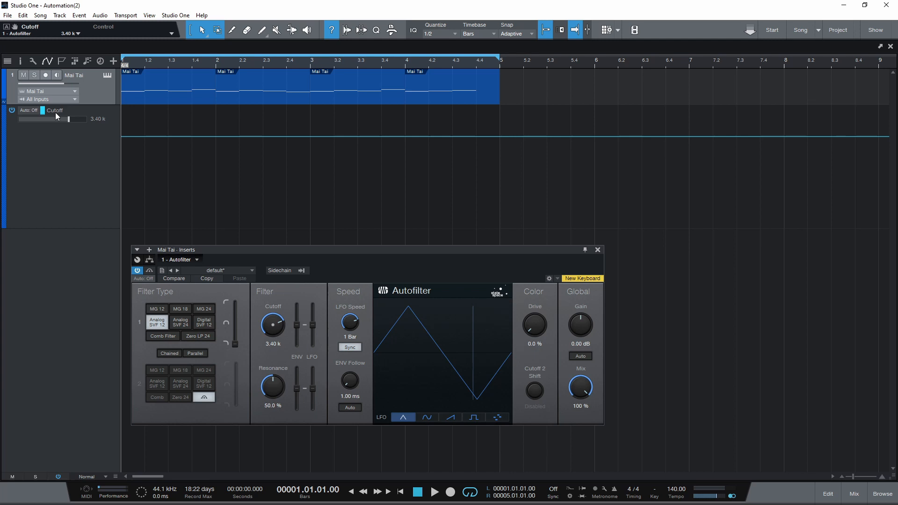
drag(69, 118, 59, 118)
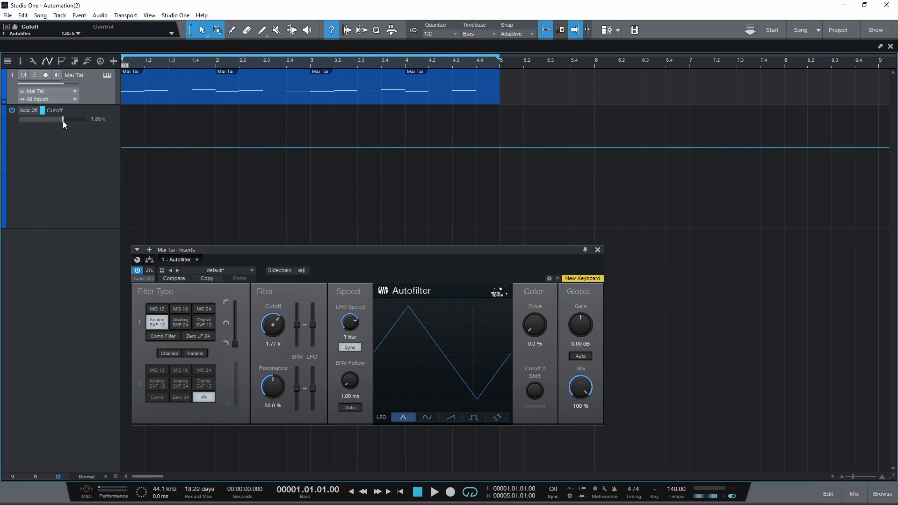
drag(61, 118, 41, 119)
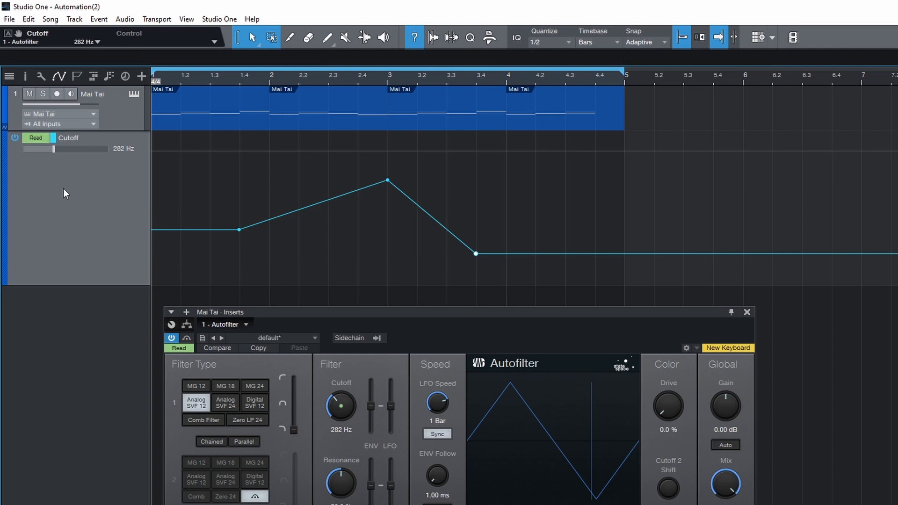
mouse_move(124, 145)
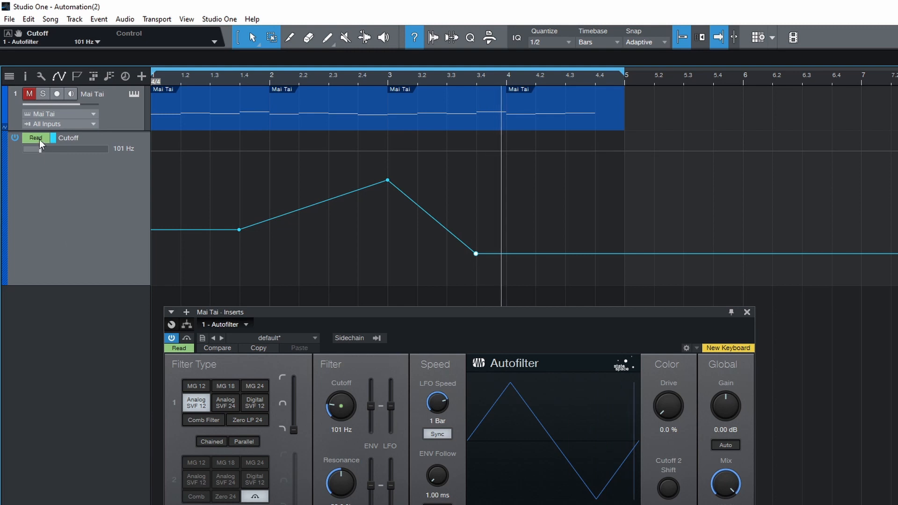
Switch the Cutoff lane from Off to Touch and record cutoff sweeps over bars 2 and 3.
click(36, 138)
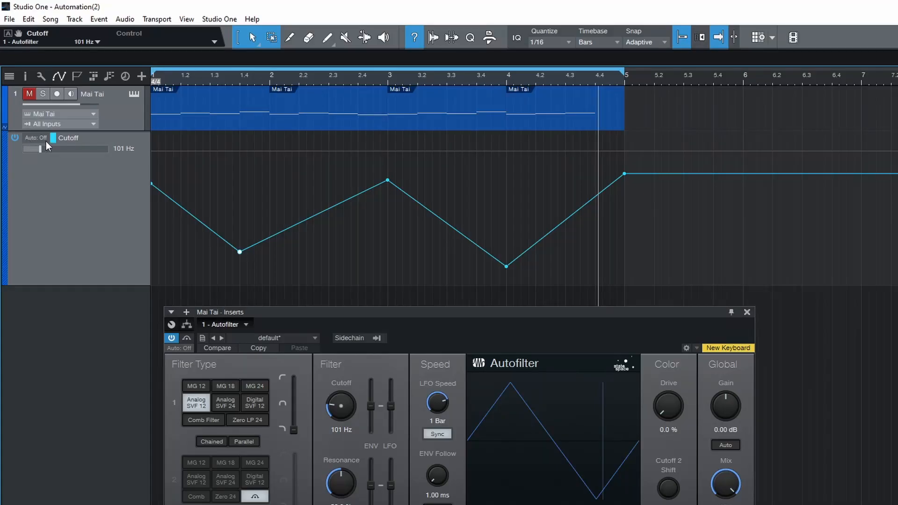
click(37, 138)
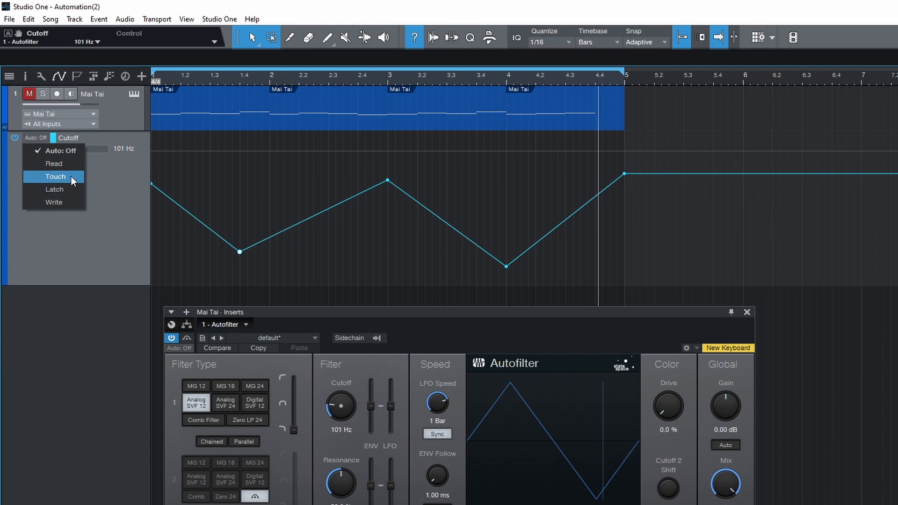
click(55, 177)
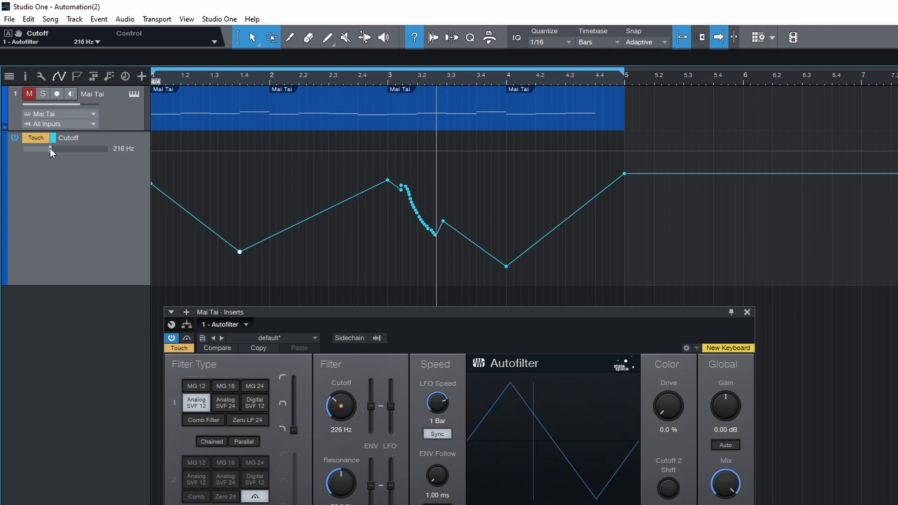
drag(50, 149, 71, 149)
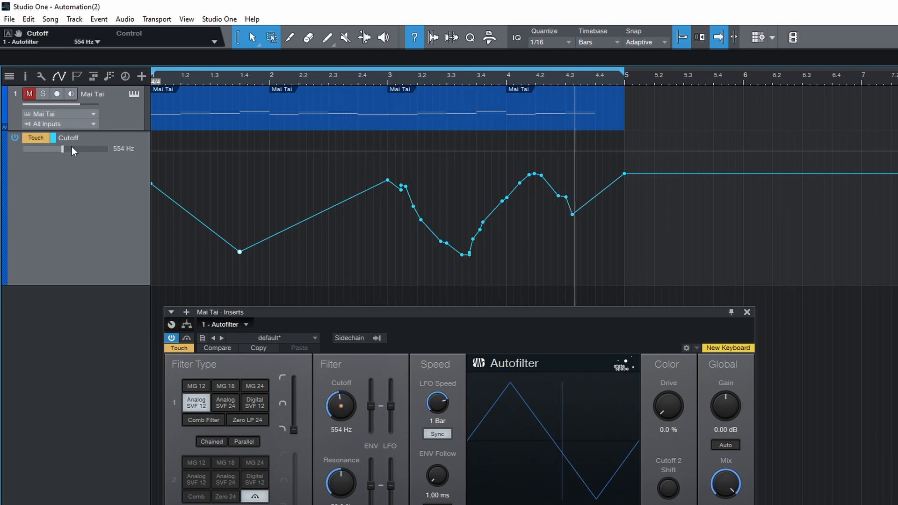
drag(73, 148, 42, 149)
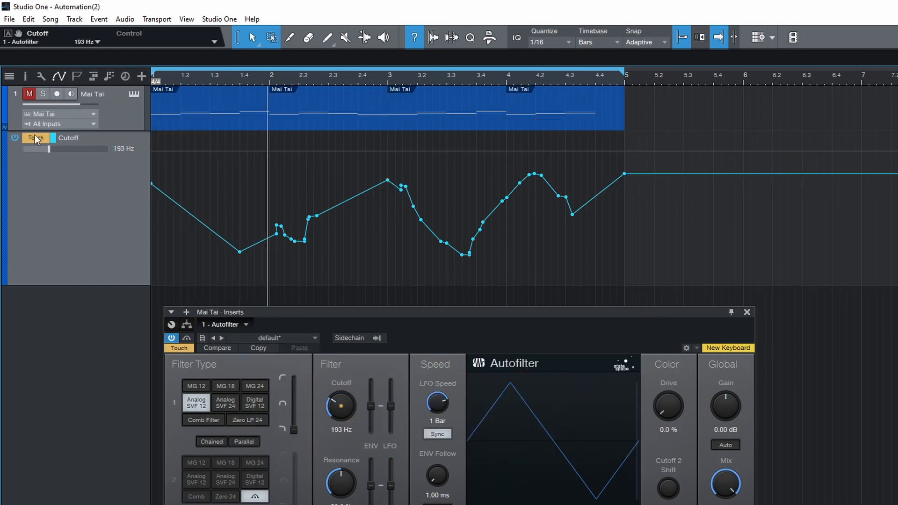
Set the Cutoff lane to Latch mode, then reopen its automation mode control.
click(36, 138)
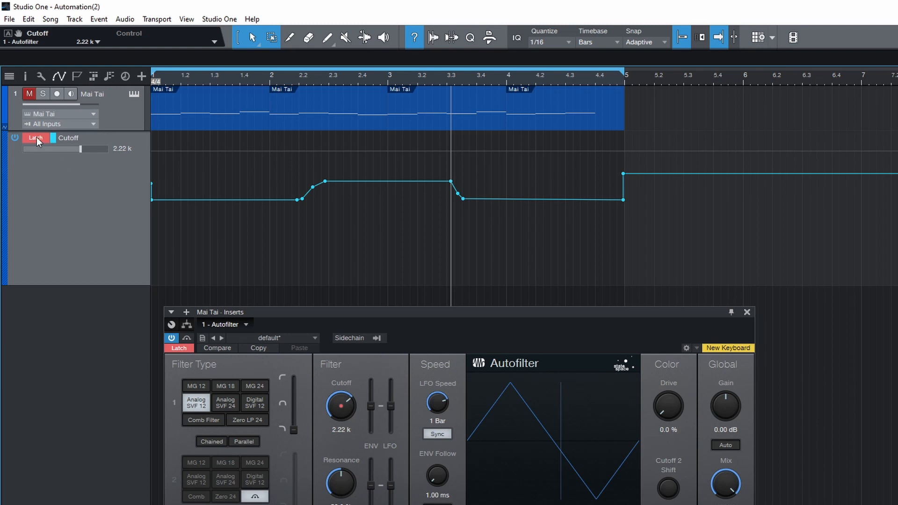
click(34, 137)
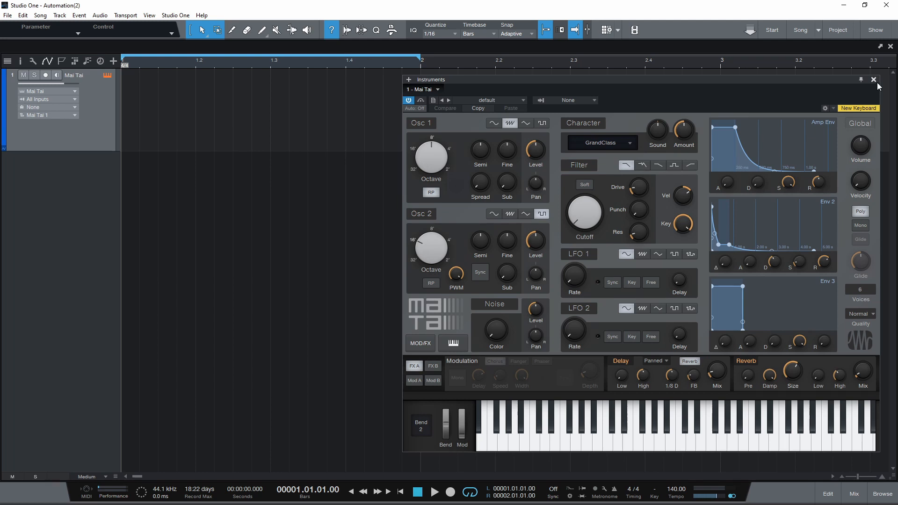
Close the Mai Tai instrument window.
click(874, 80)
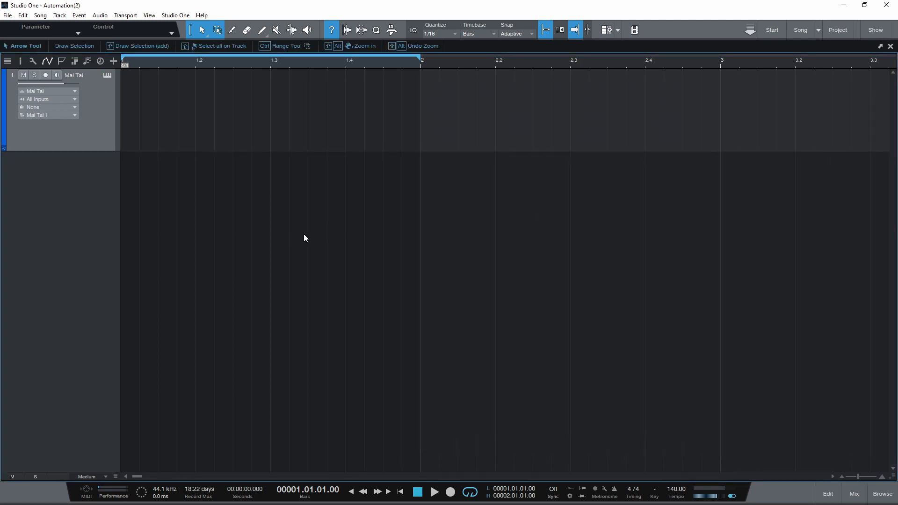
mouse_move(250, 147)
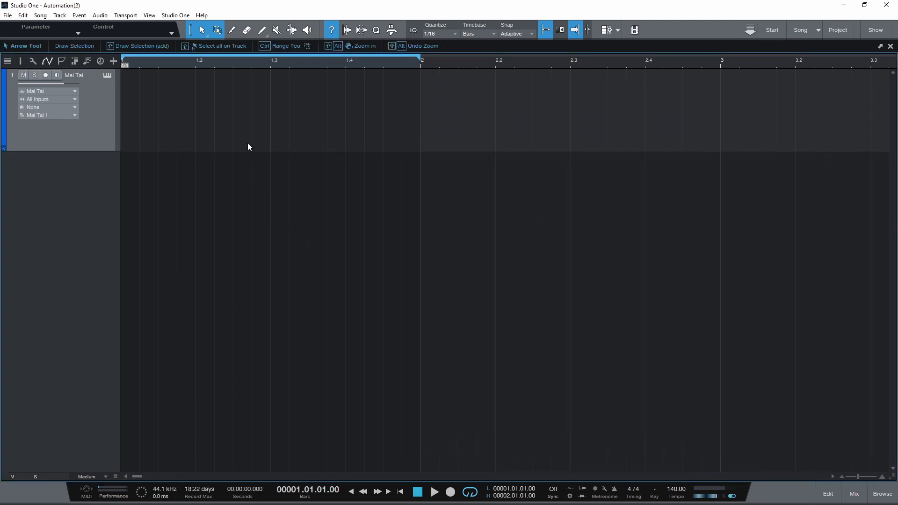
mouse_move(247, 141)
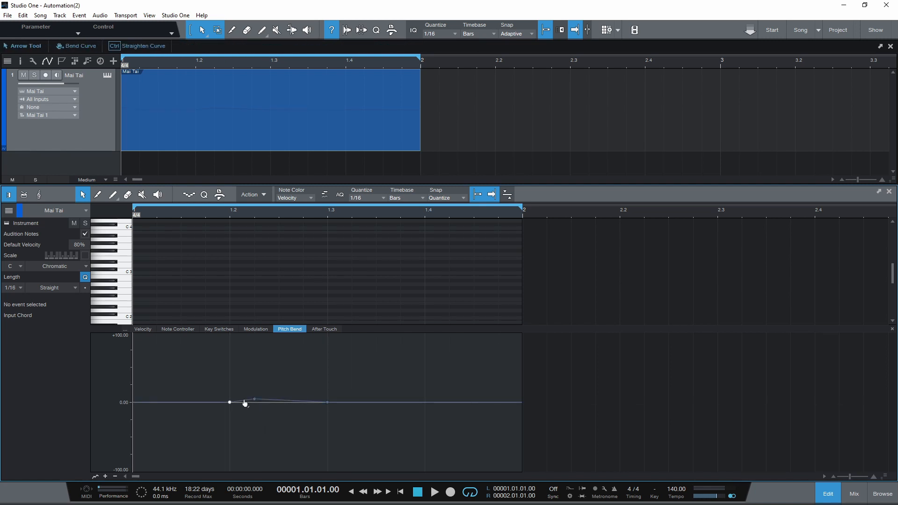
Draw a pitch bend rise in the Mai Tai part's Pitch Bend lane.
drag(253, 400, 303, 353)
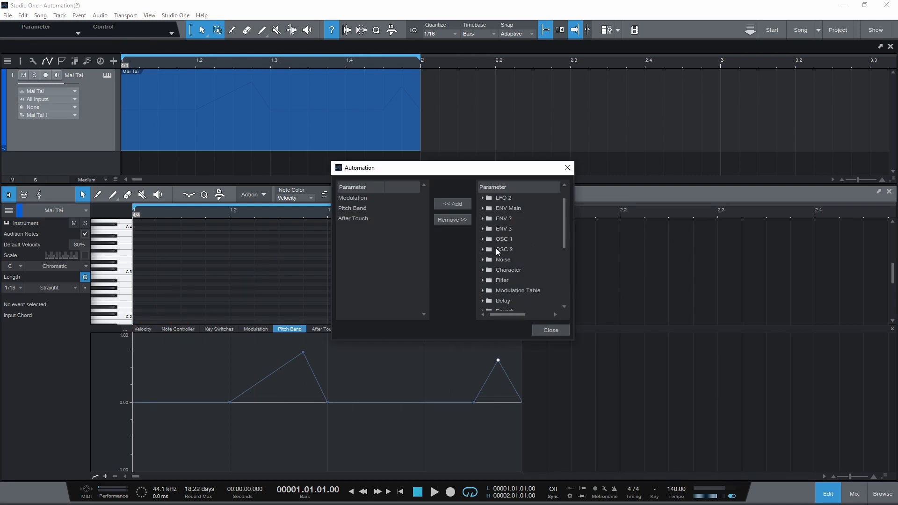
Dismiss the part automation parameter list.
click(483, 239)
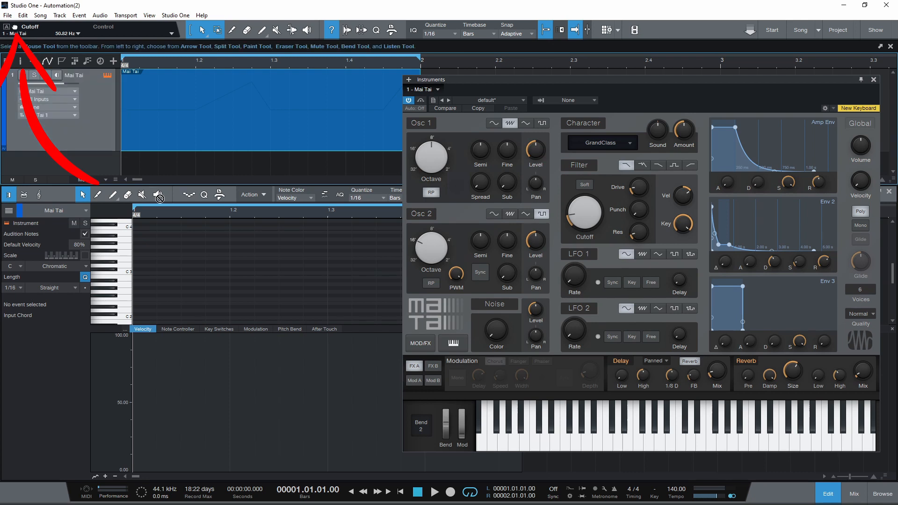
mouse_move(238, 320)
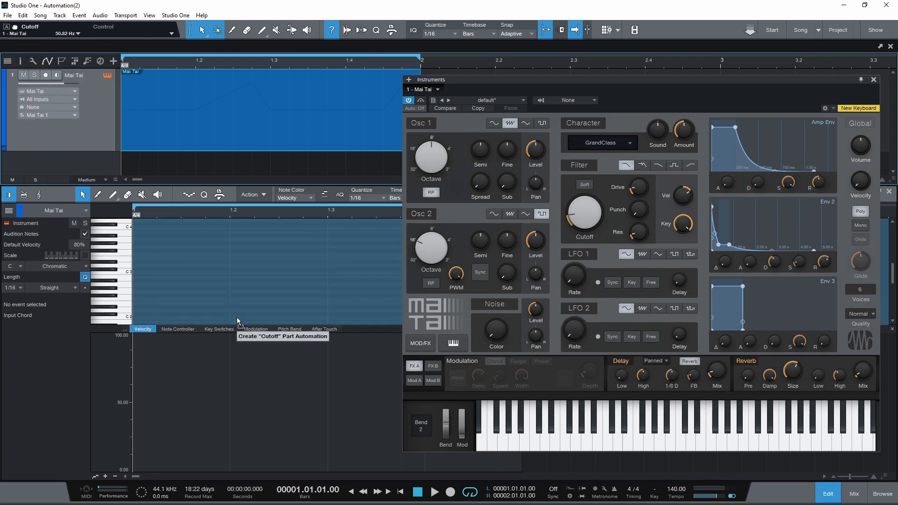